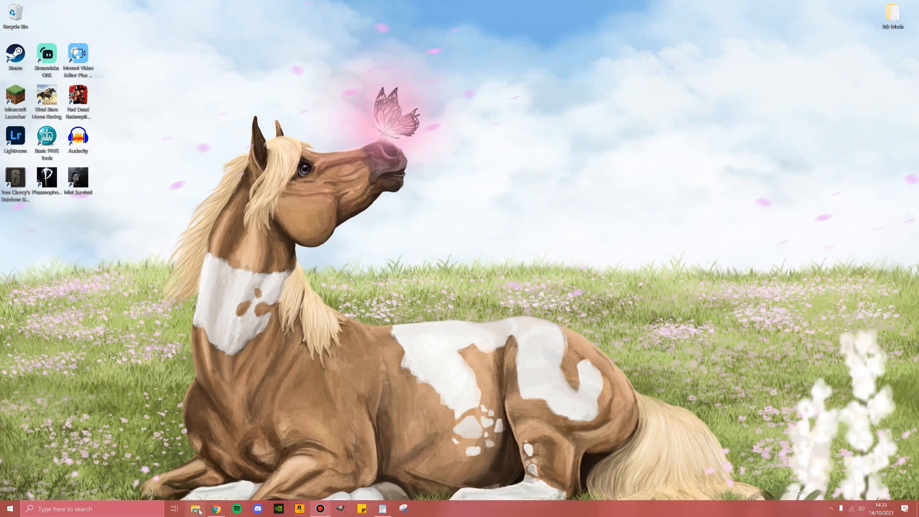
- Browse to C:\Program Files\Epic Games and pick an action for the RedDeadRedemption2 folder
left_click(196, 508)
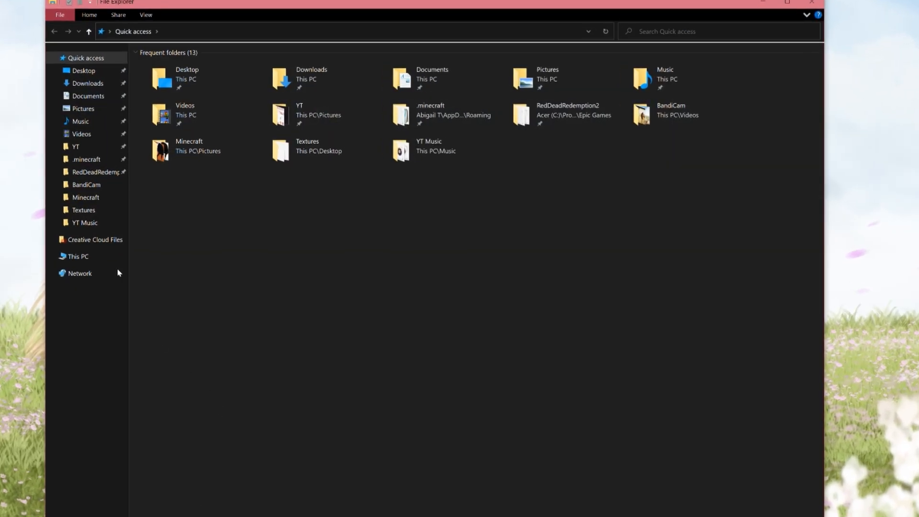
left_click(78, 256)
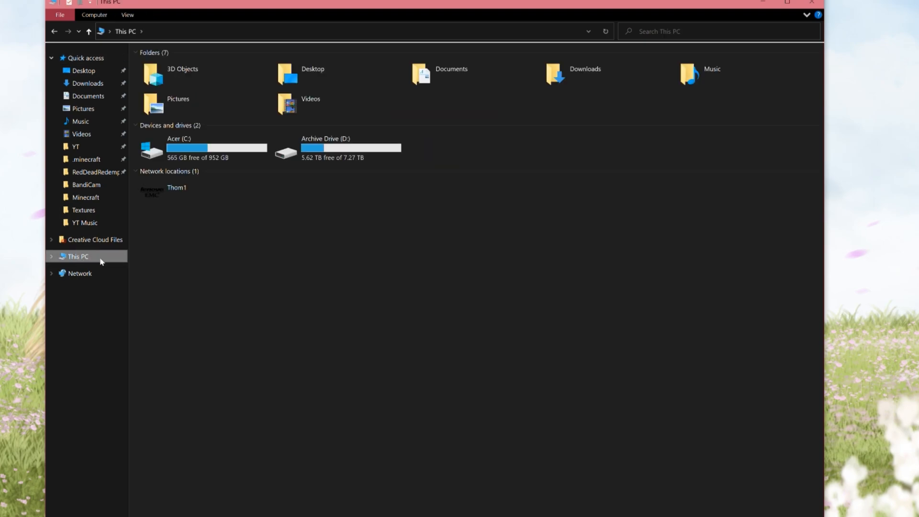
mouse_move(185, 152)
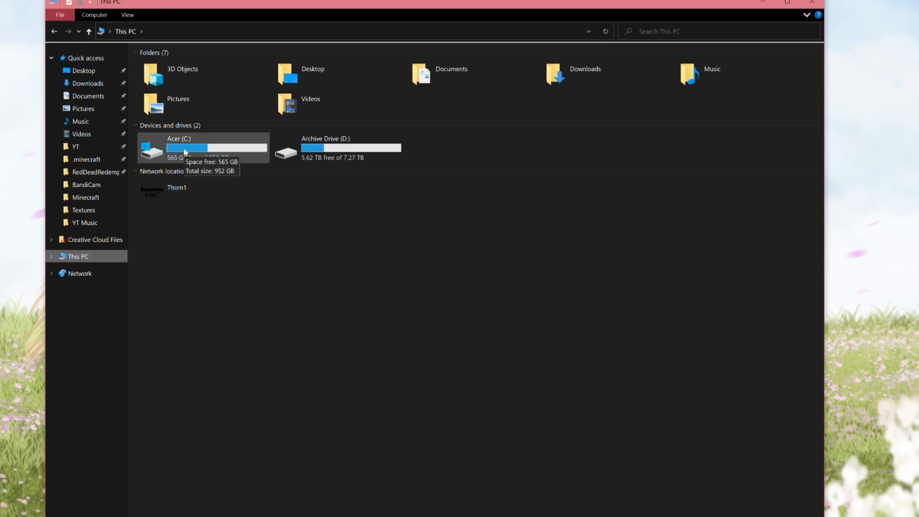
double_click(178, 147)
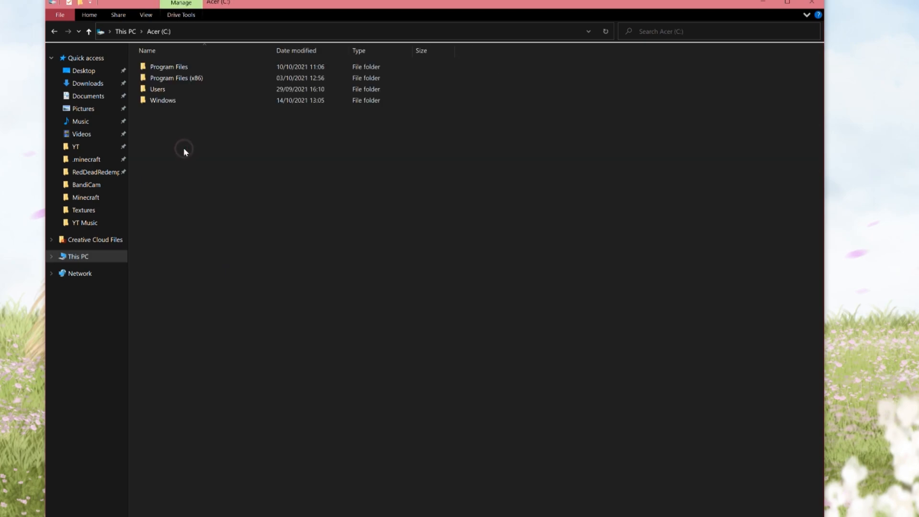
double_click(169, 66)
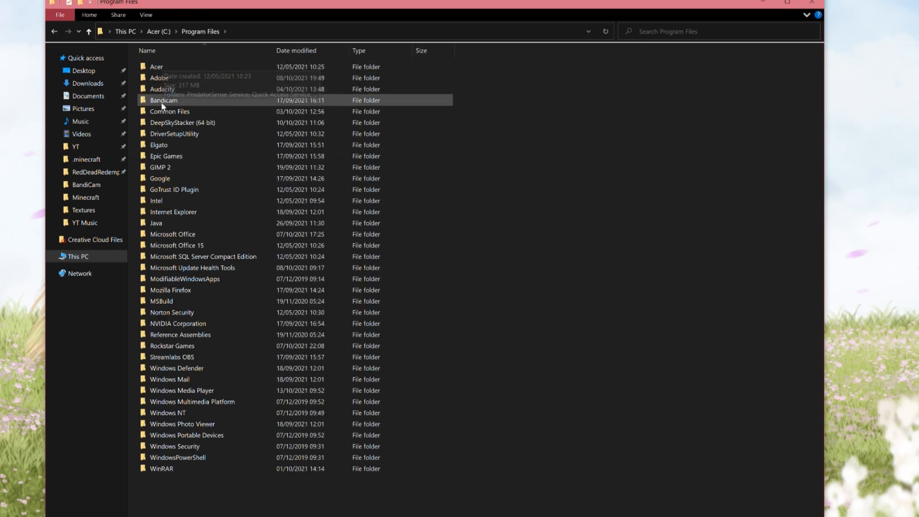
double_click(166, 156)
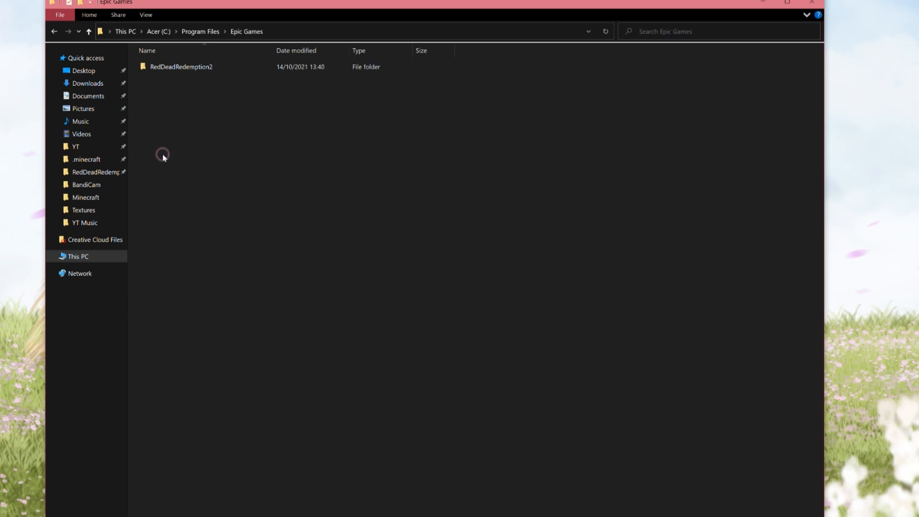
mouse_move(182, 66)
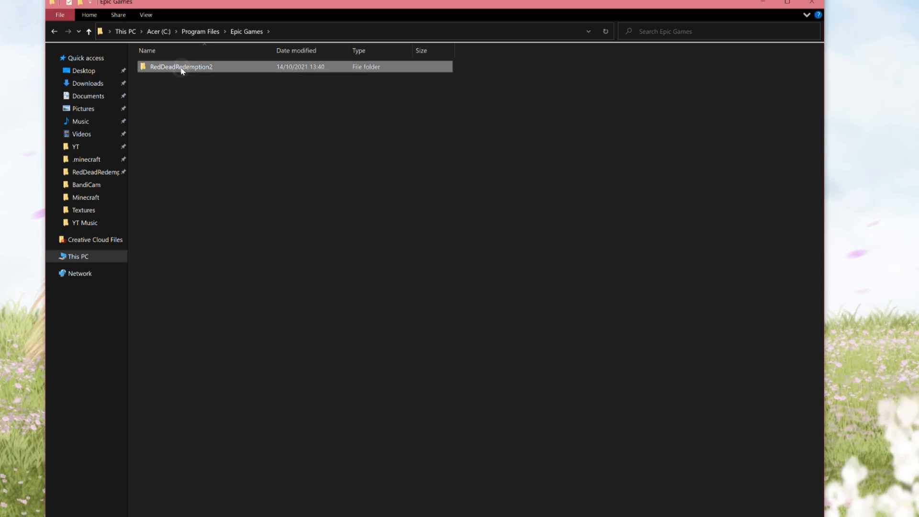
right_click(182, 66)
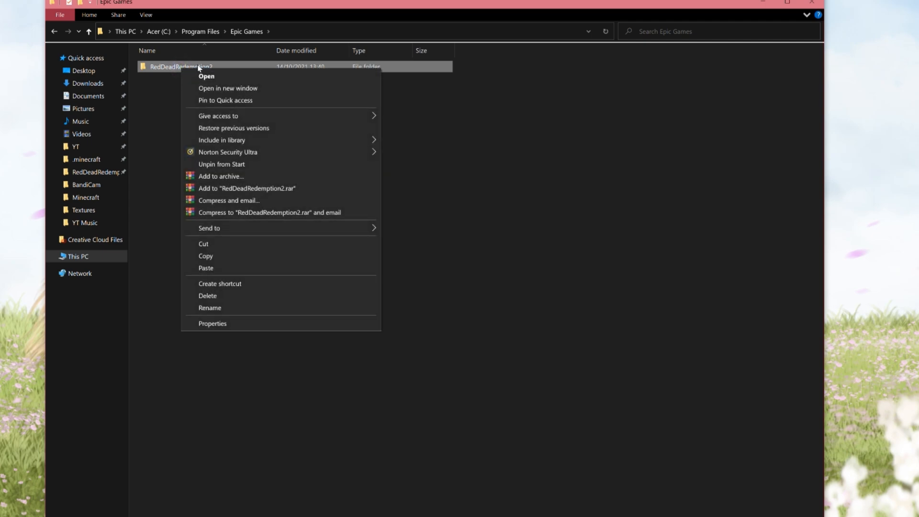
left_click(212, 104)
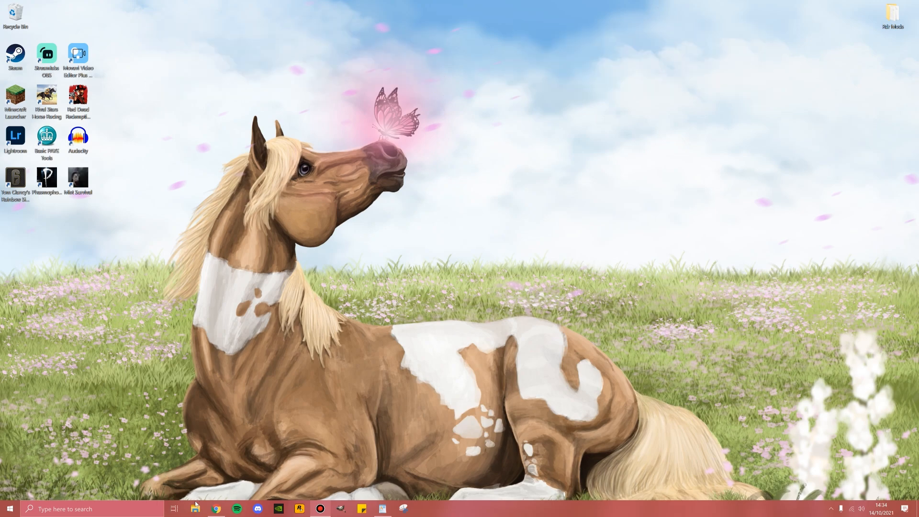
- Browse to Program Files\Rockstar Games and bring up actions for the Social Club folder
left_click(195, 508)
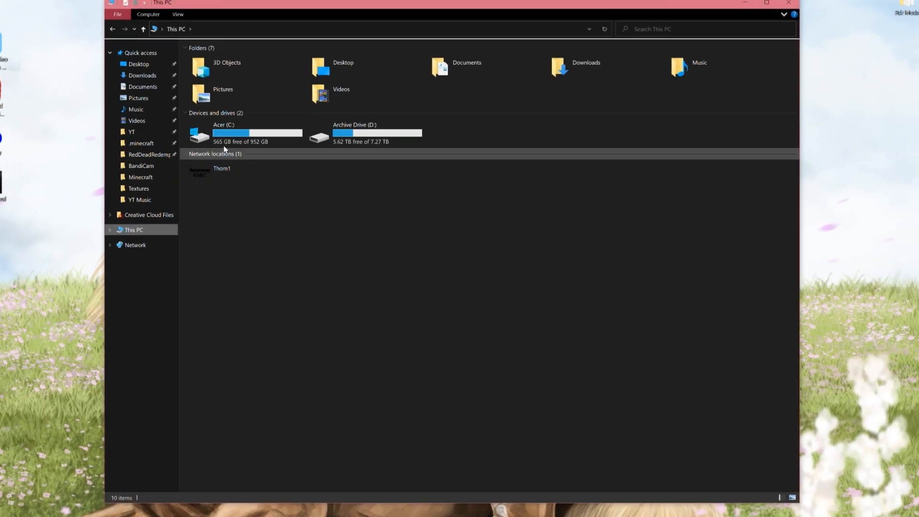
double_click(223, 135)
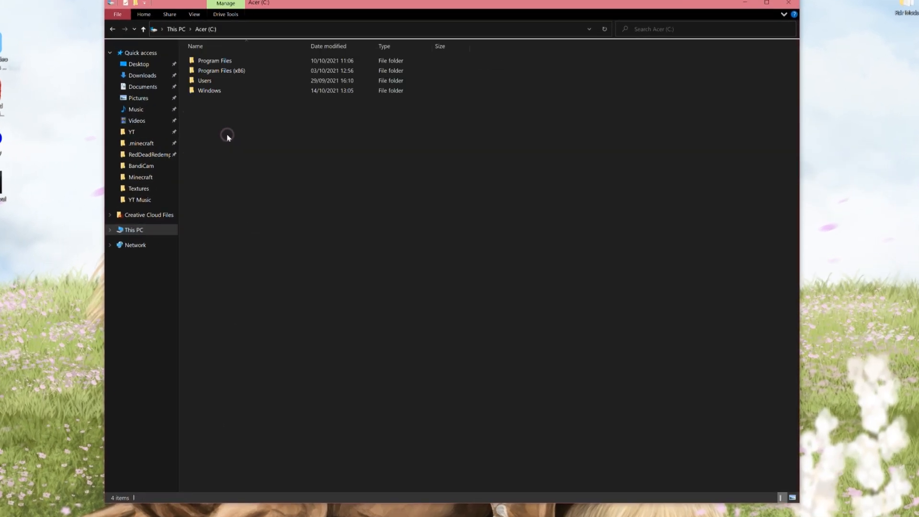
double_click(215, 61)
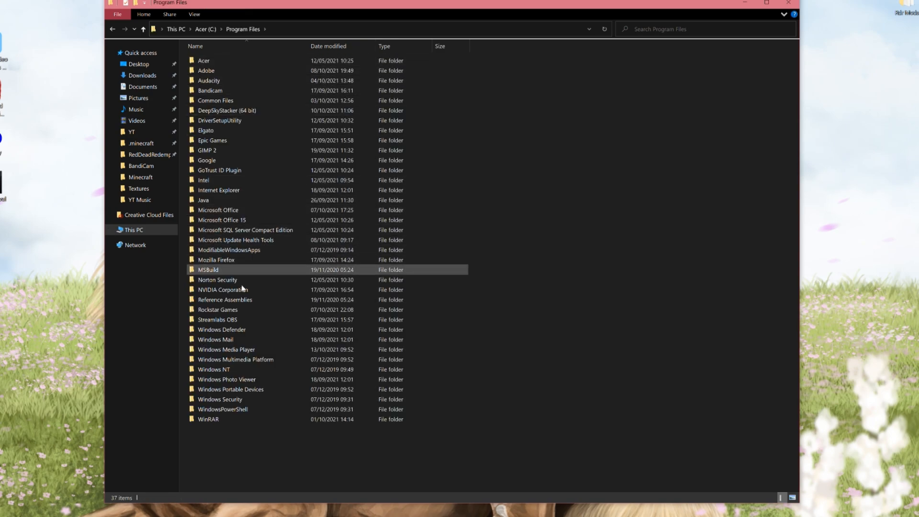
double_click(217, 309)
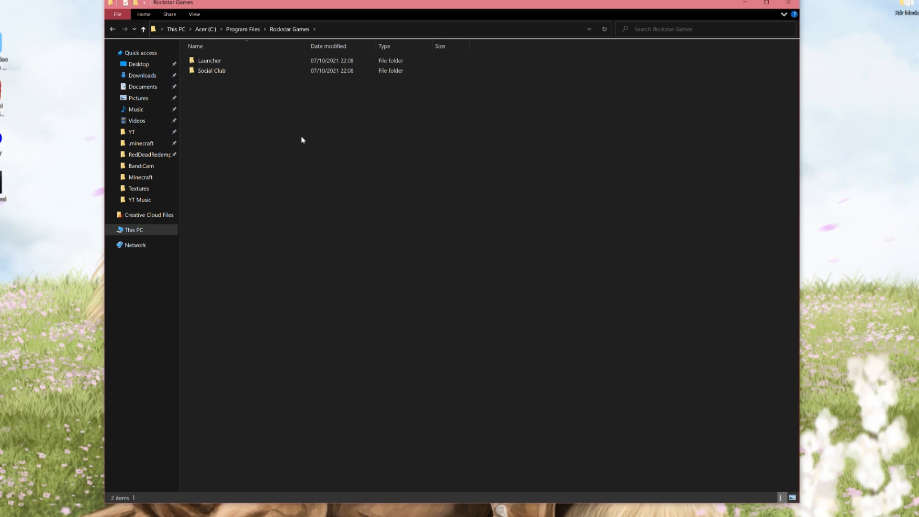
mouse_move(193, 97)
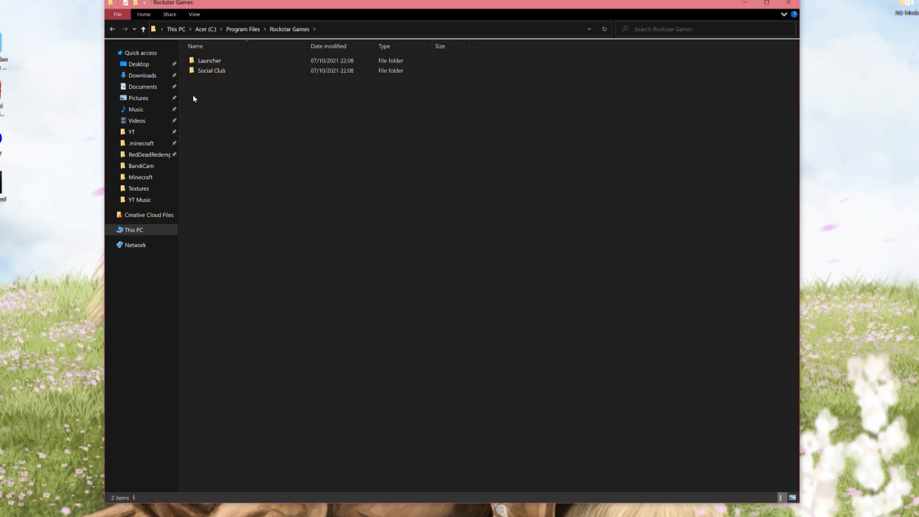
left_click(211, 70)
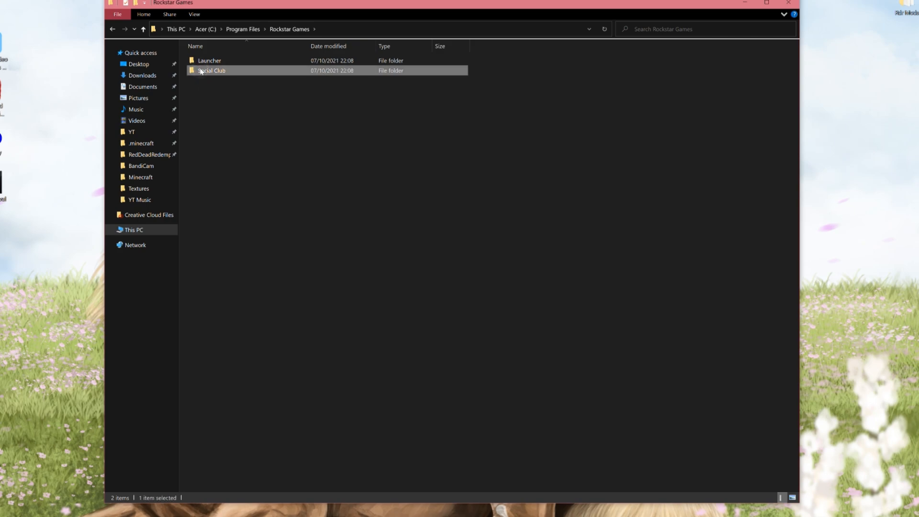
right_click(212, 70)
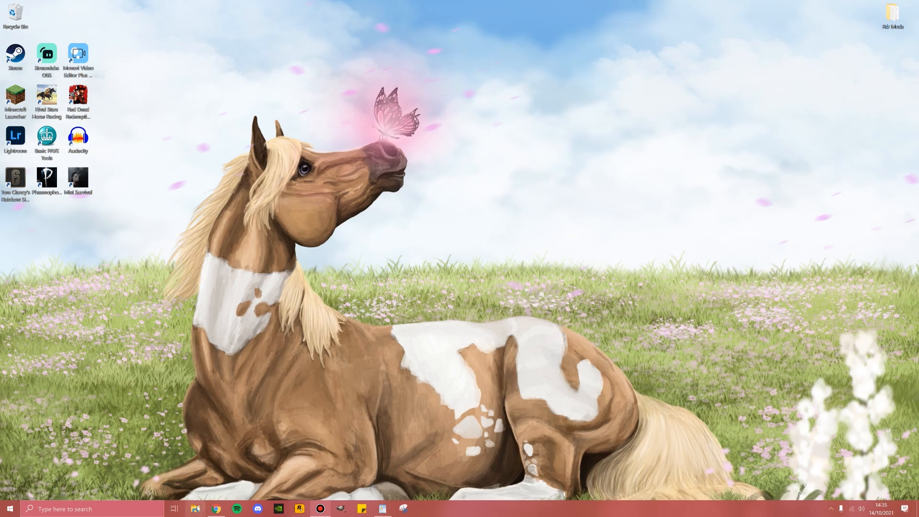
- Browse to the Steam folder under C:\Program Files (x86)
left_click(196, 508)
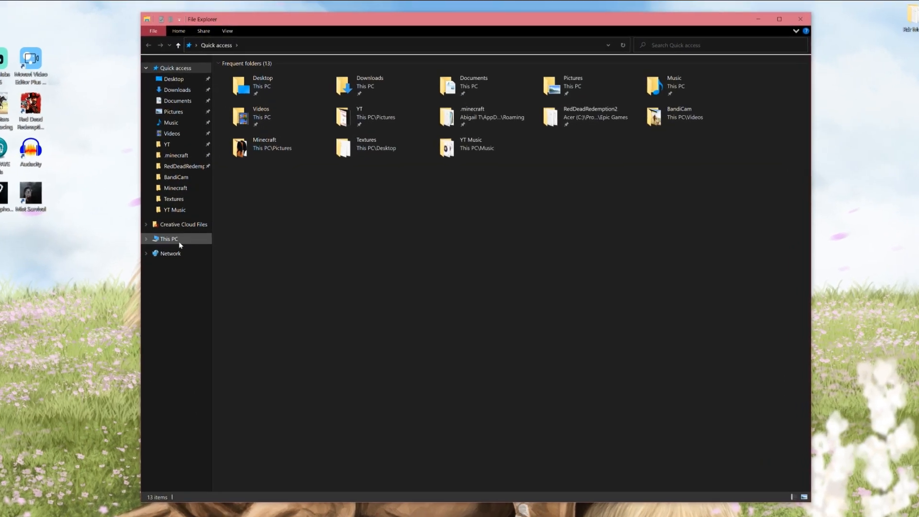
left_click(170, 238)
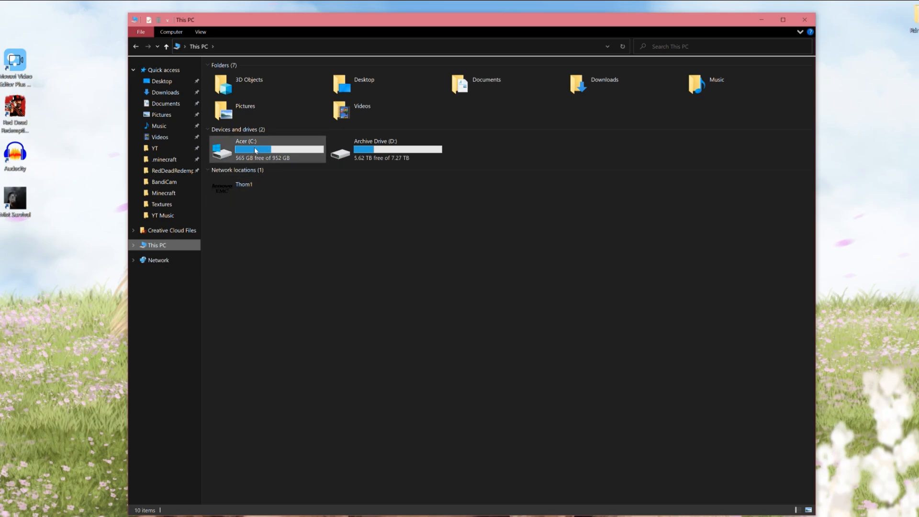
double_click(252, 149)
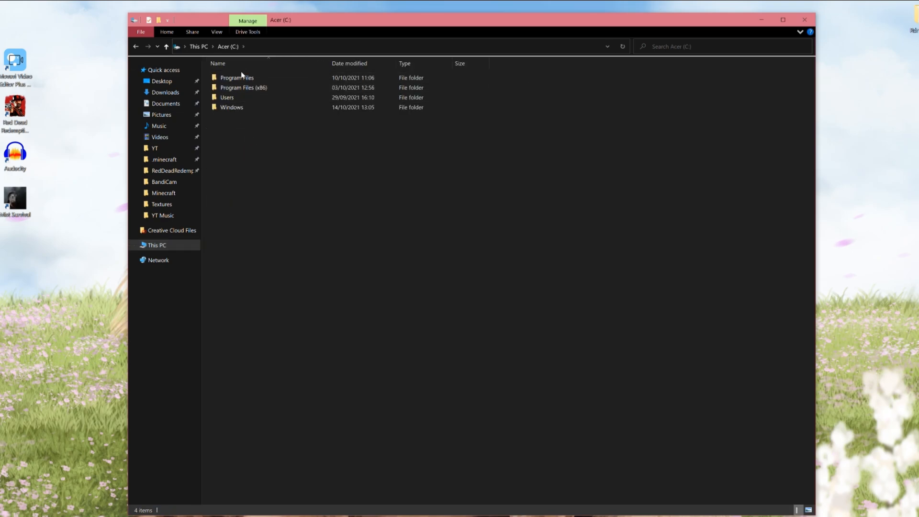
left_click(243, 87)
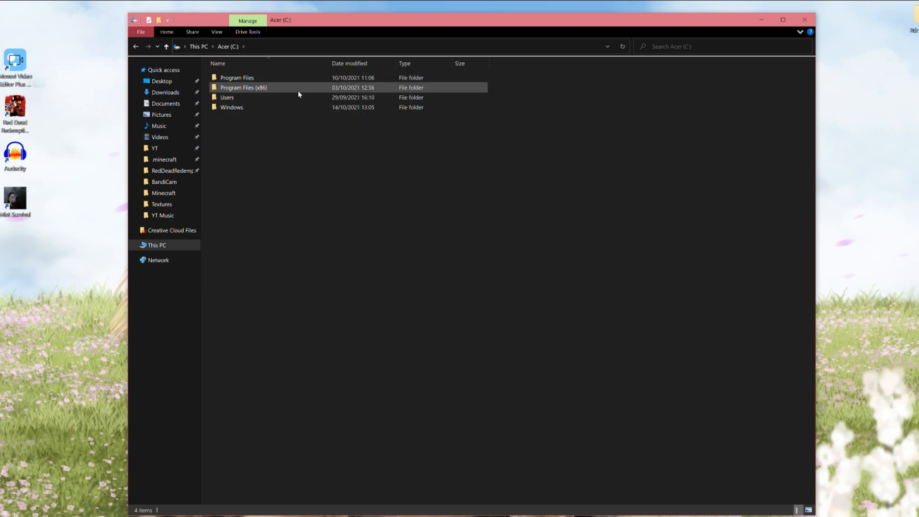
double_click(243, 87)
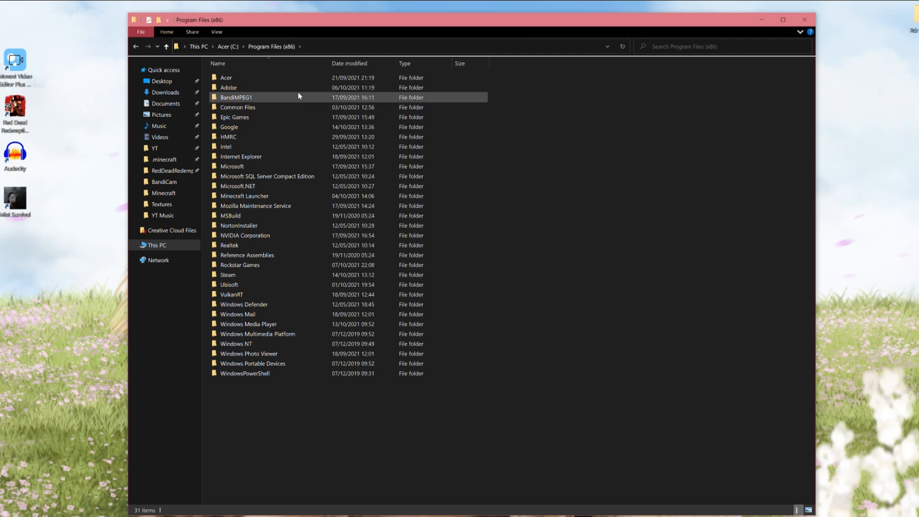
left_click(228, 274)
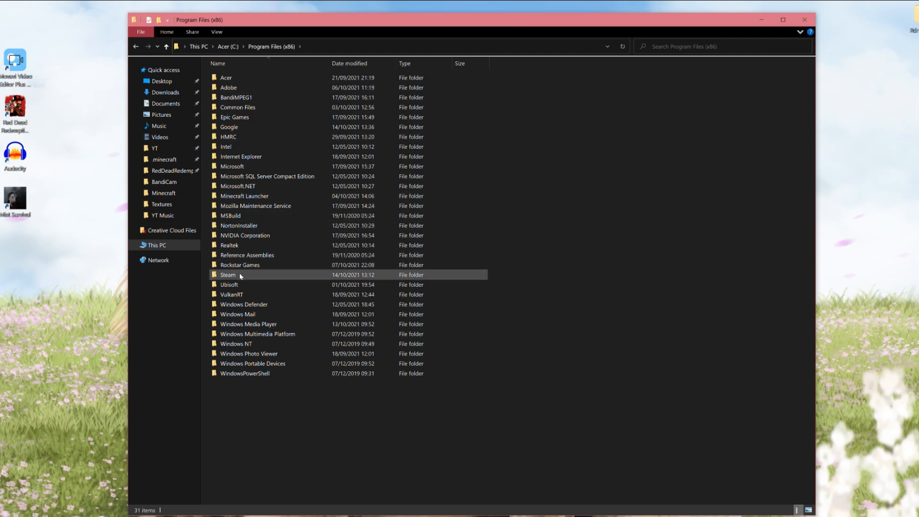
double_click(228, 274)
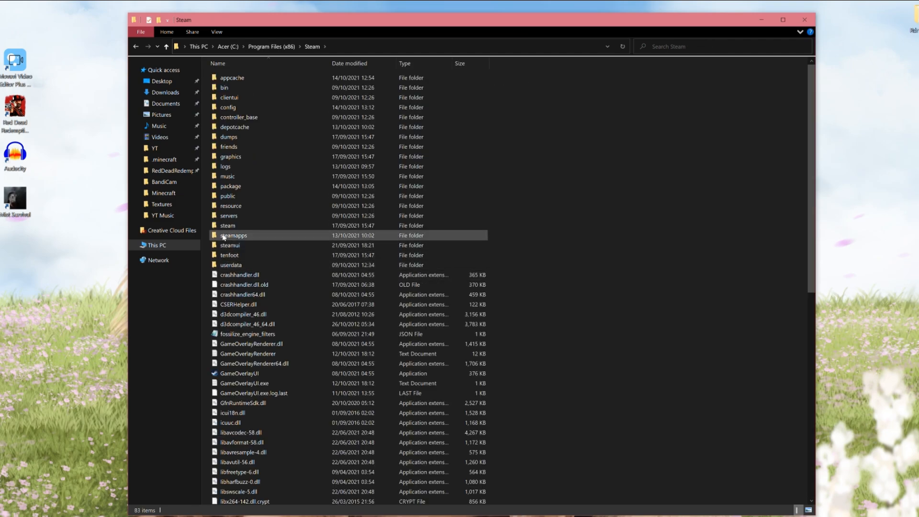
mouse_move(249, 235)
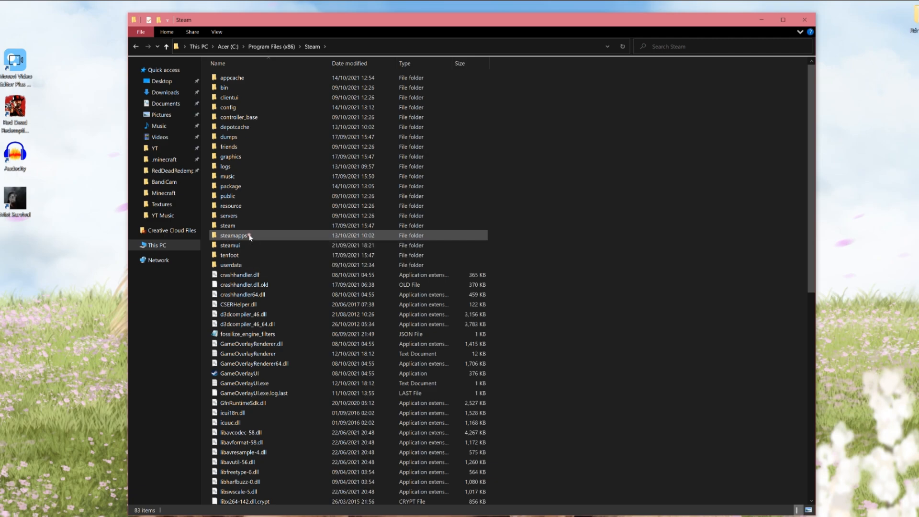
- Open Steam's steamapps common games folder and choose an item's context-menu option
double_click(234, 235)
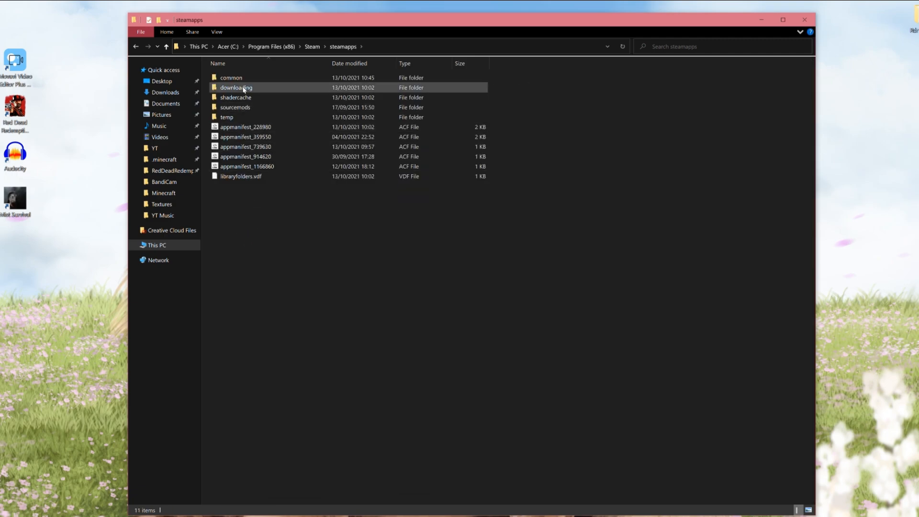
double_click(231, 77)
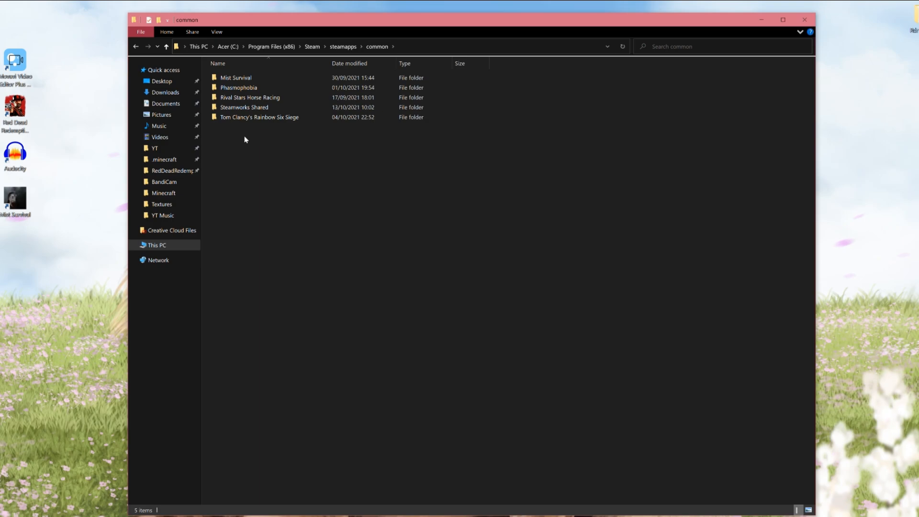
left_click(259, 117)
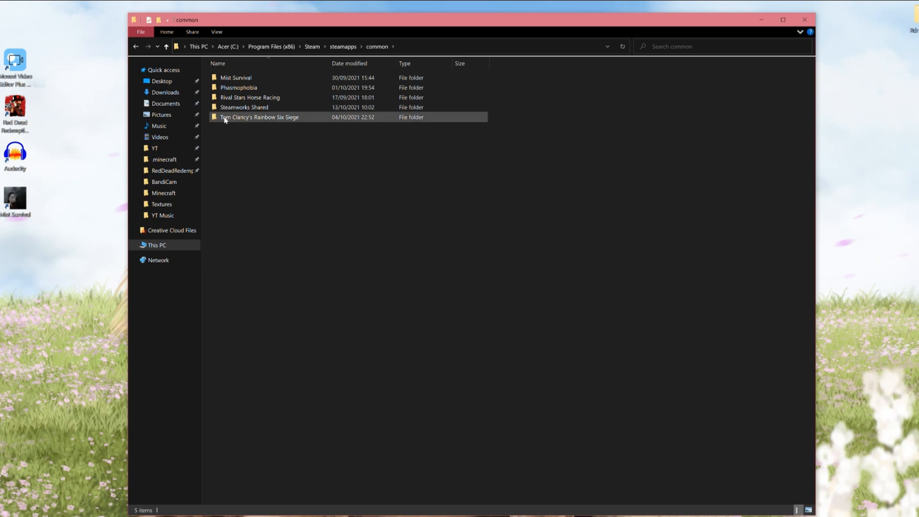
right_click(259, 116)
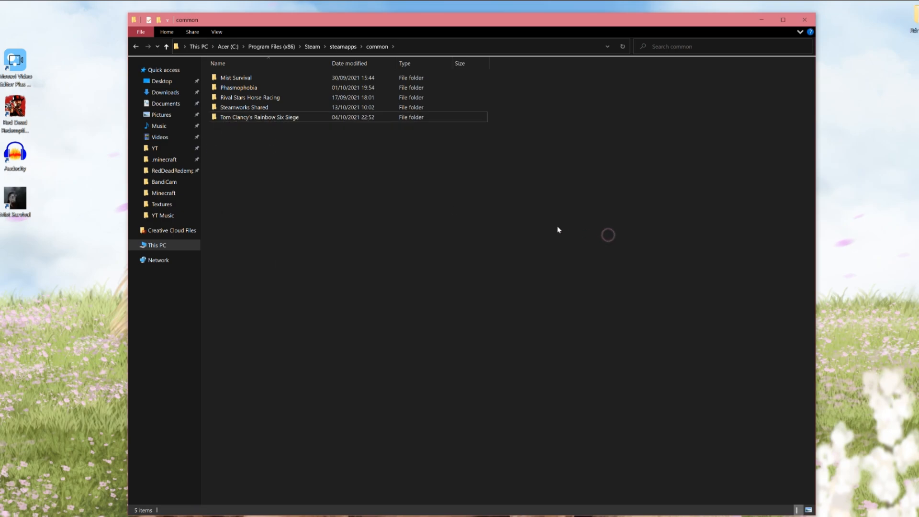
left_click(178, 170)
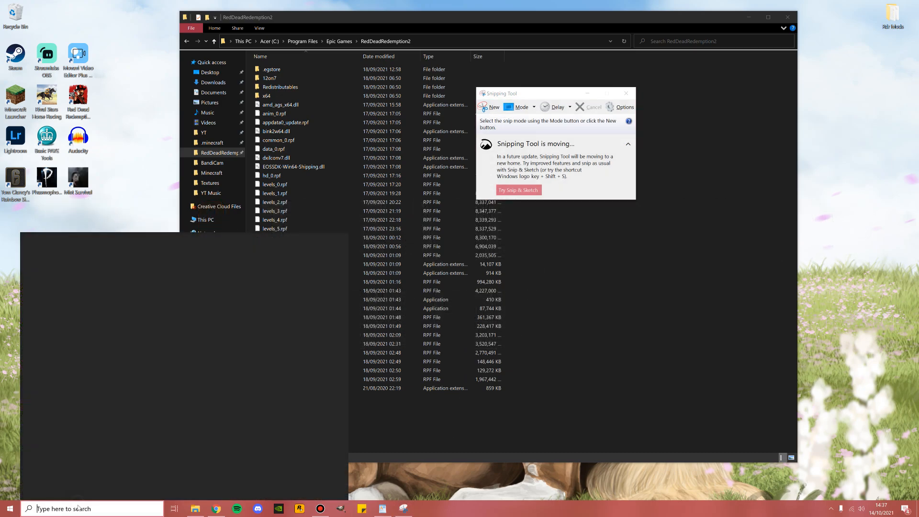
- Snip the RedDeadRedemption2 file list and save it as 'Red Dead Redemption 2 Base Files'
type("snip")
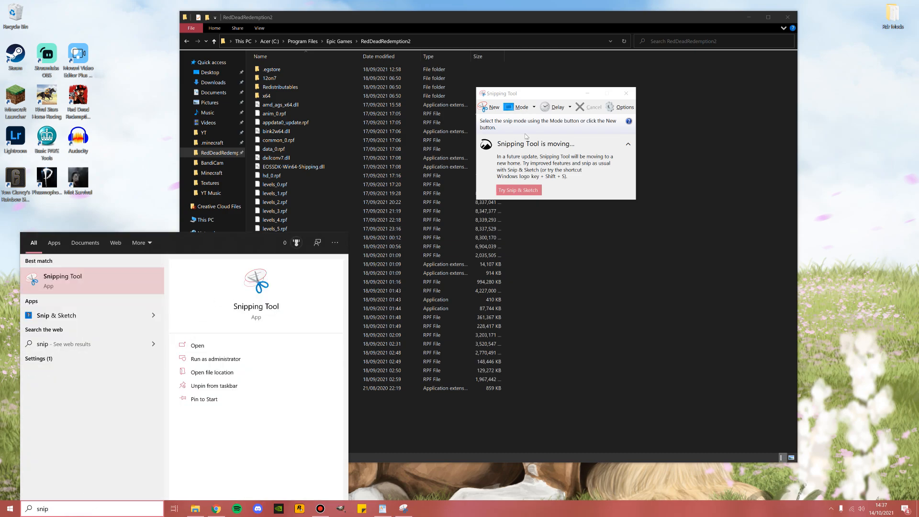
left_click(494, 107)
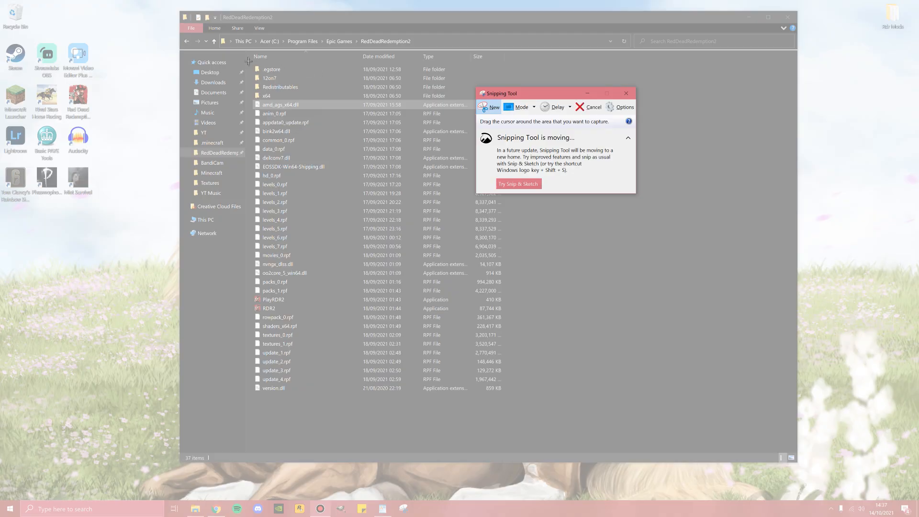
left_click(490, 106)
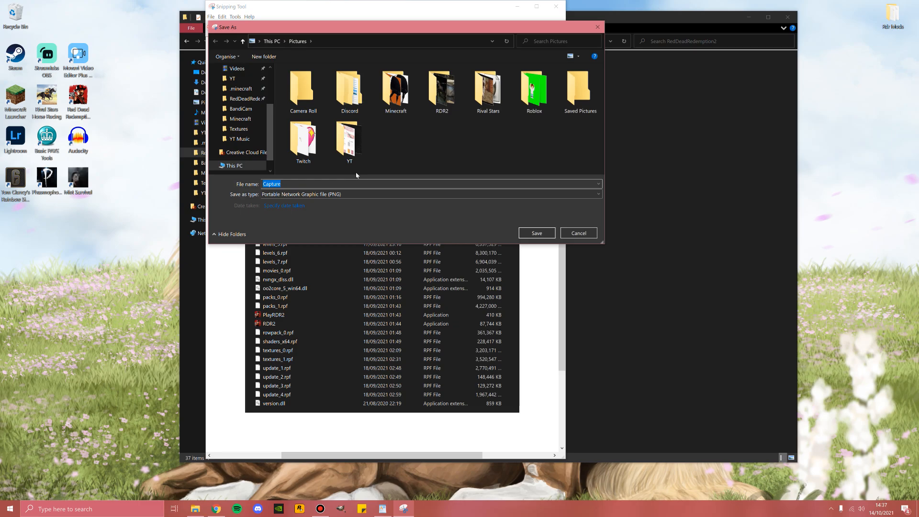
type("Red Dead Redemption 2 Base Files")
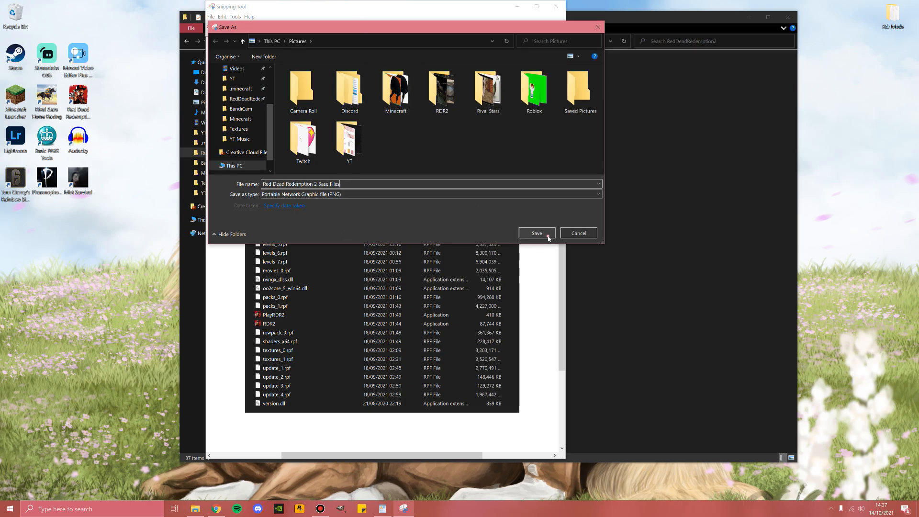
left_click(536, 232)
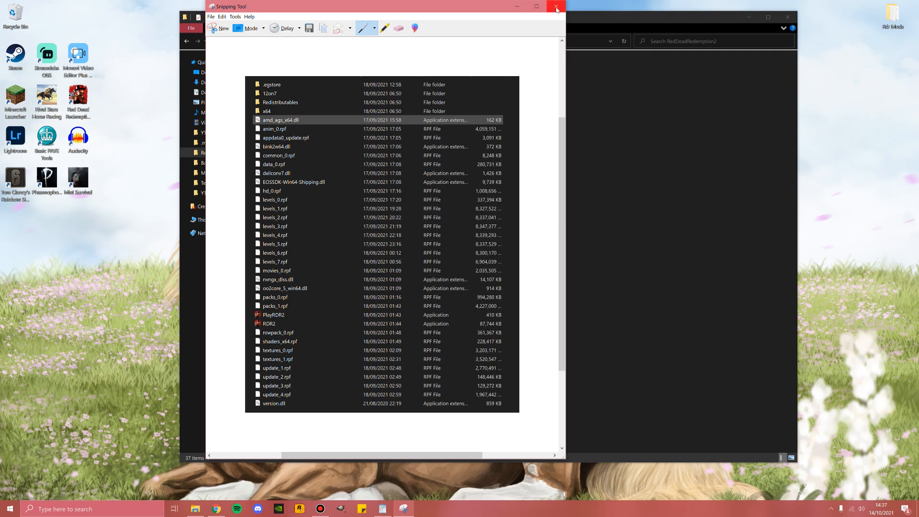
left_click(555, 6)
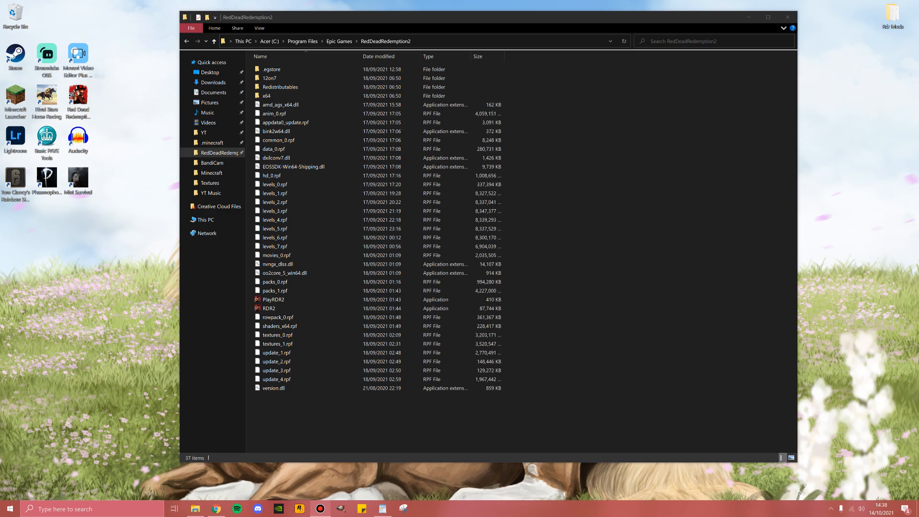
- Switch to the Script Hook RDR2 page and download the ScriptHookRDR2 zip
left_click(216, 509)
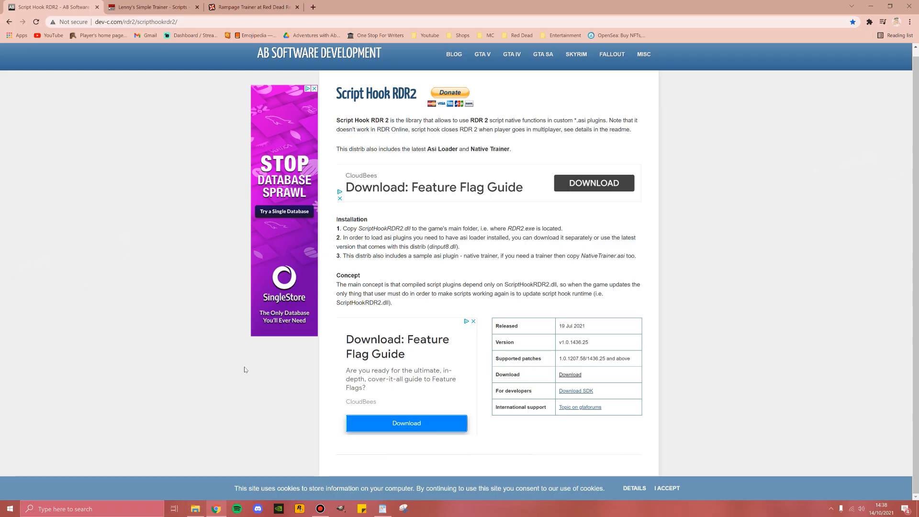
mouse_move(537, 345)
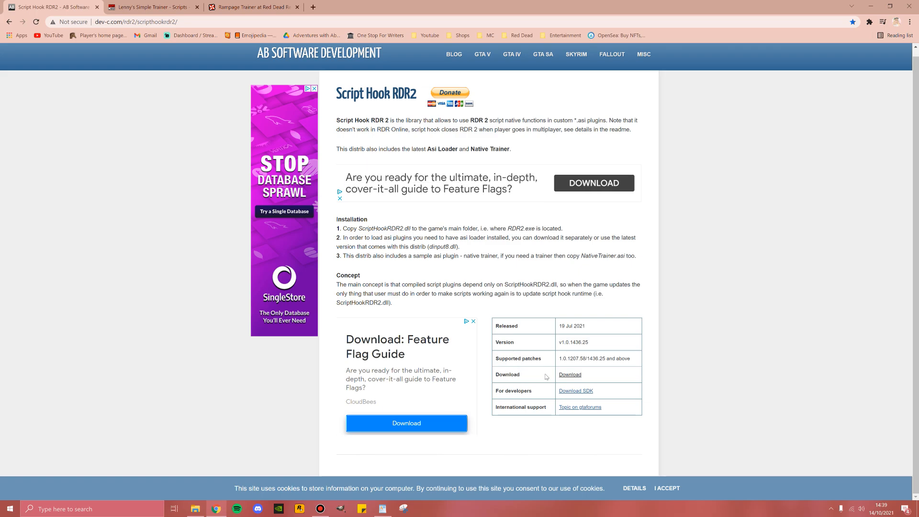
left_click(569, 374)
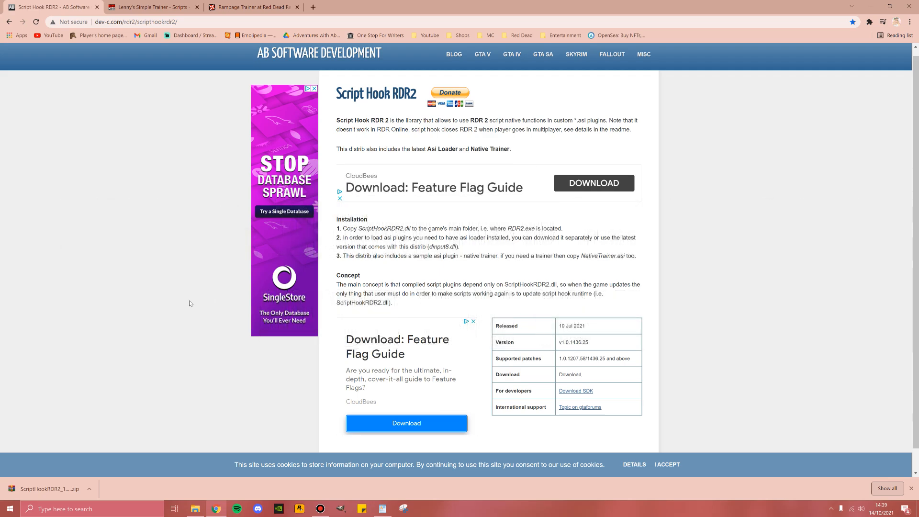
- On the Lenny's Simple Trainer page, download lennys_simple_trainer_14_1.zip
left_click(152, 7)
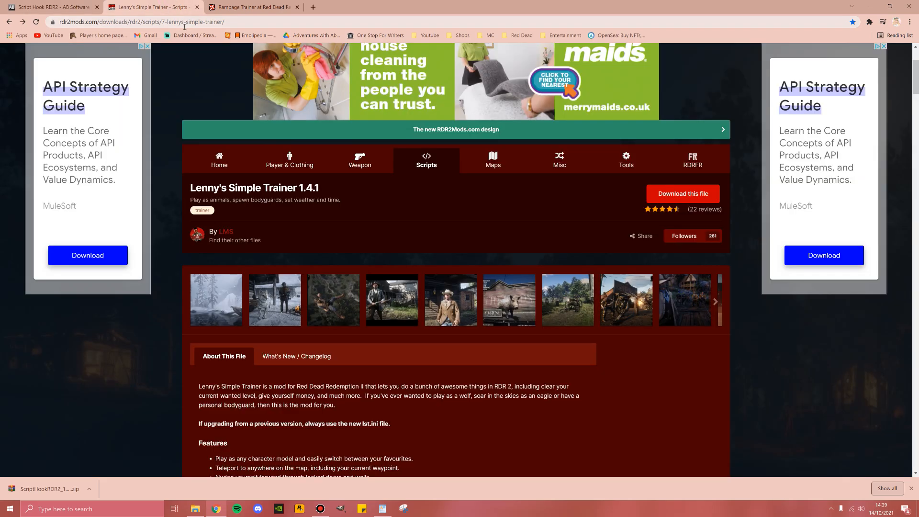
left_click(252, 7)
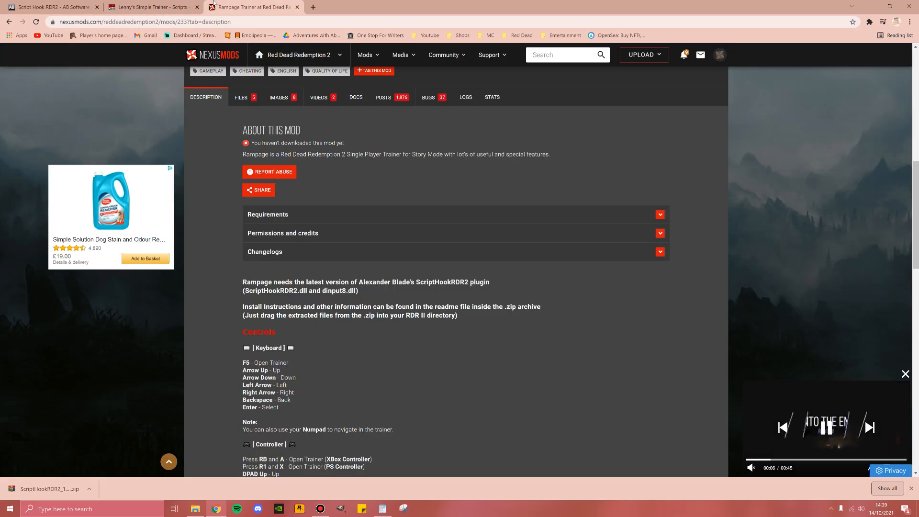
left_click(149, 7)
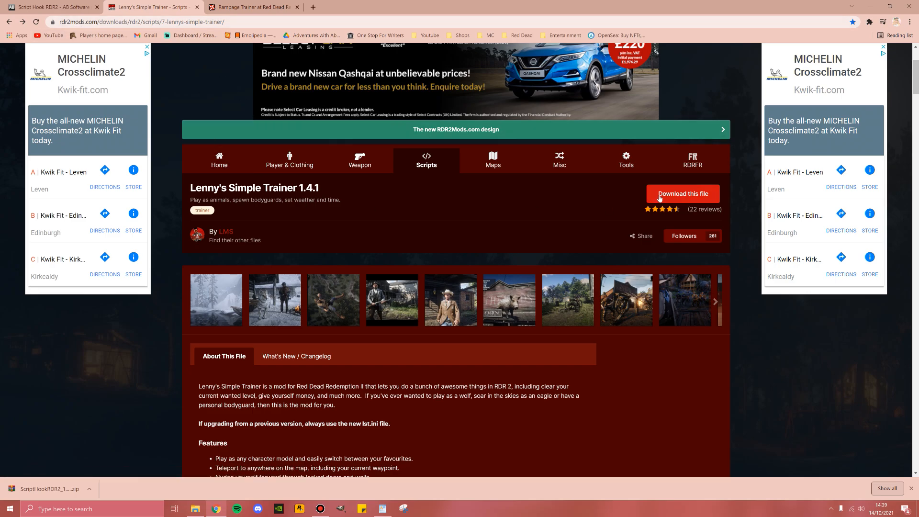
left_click(682, 194)
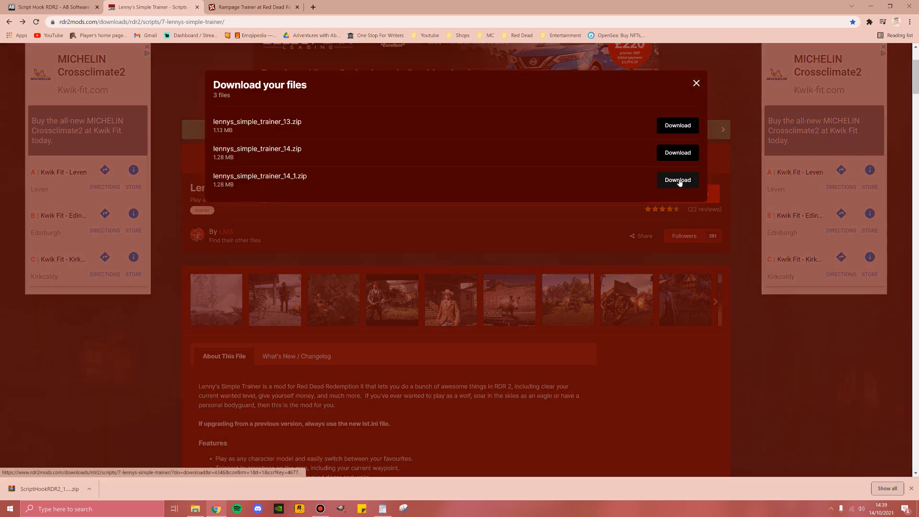
left_click(677, 180)
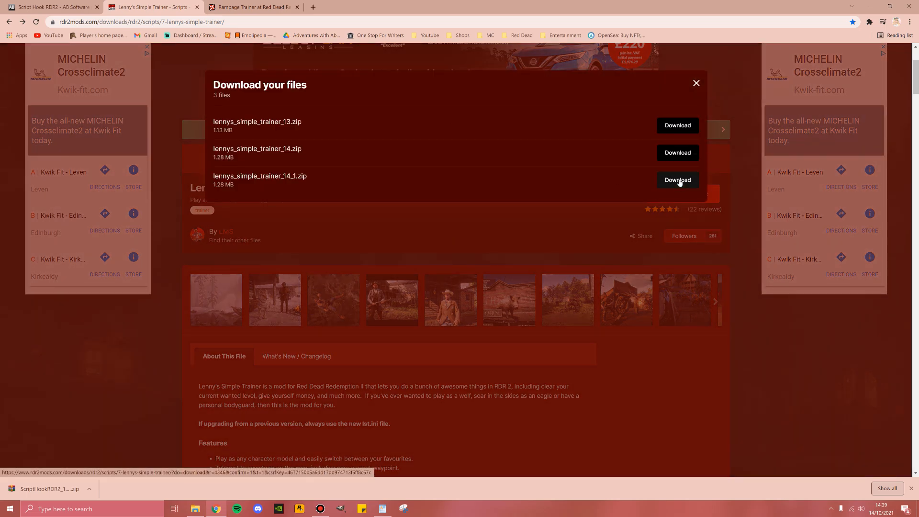
left_click(676, 180)
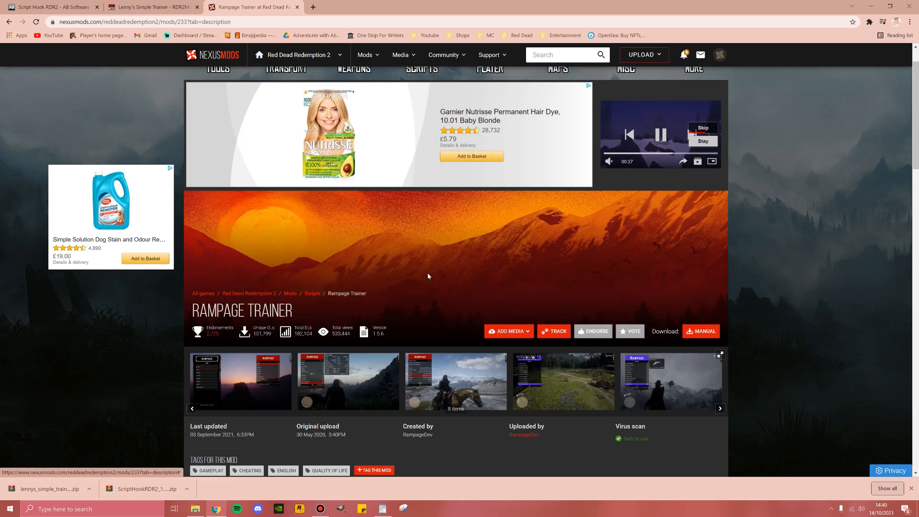
- From the Rampage Trainer Files tab, manually download the main Rampage file
scroll("down", 3)
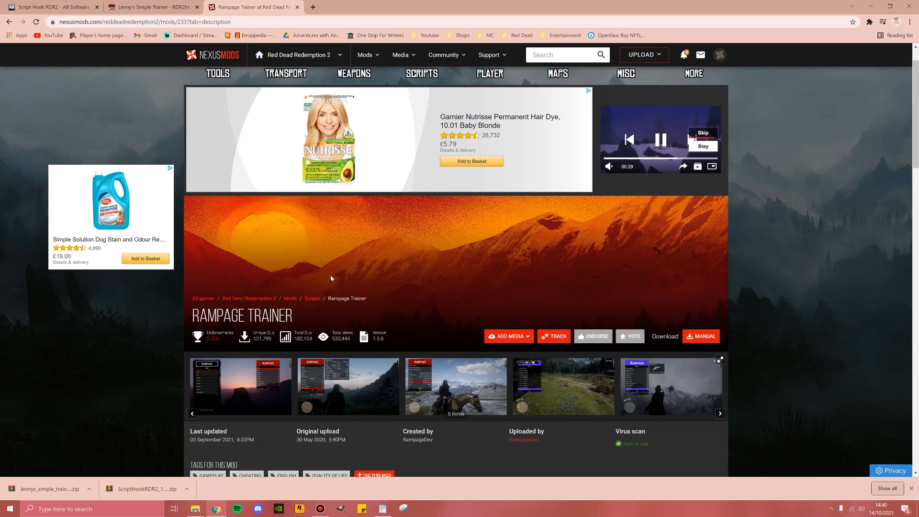
scroll("down", 3)
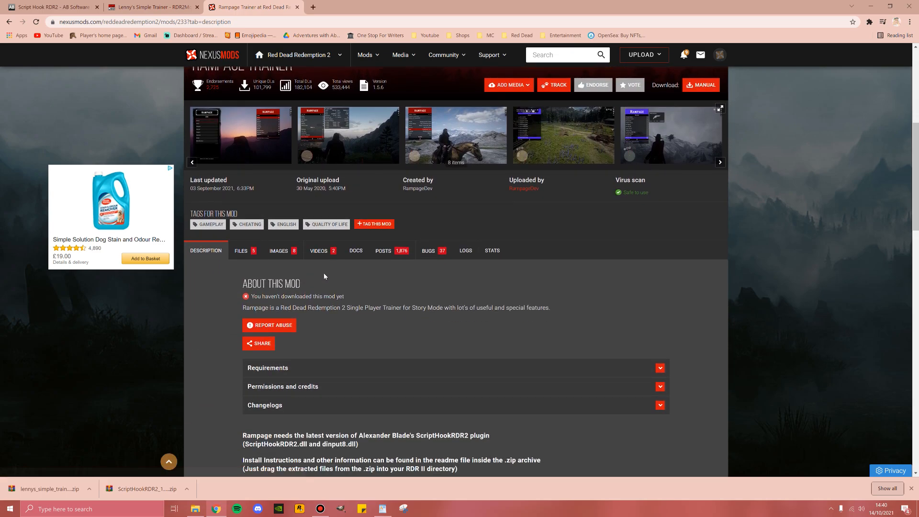
left_click(240, 251)
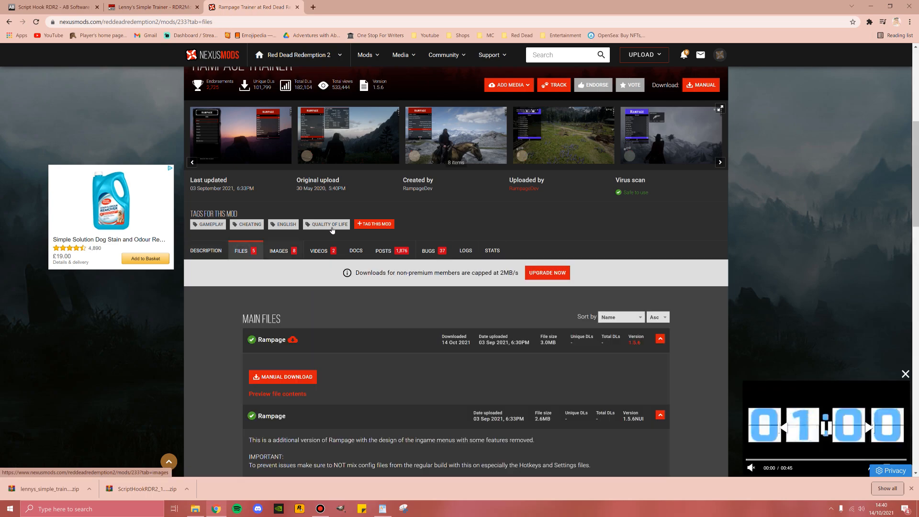
scroll("down", 3)
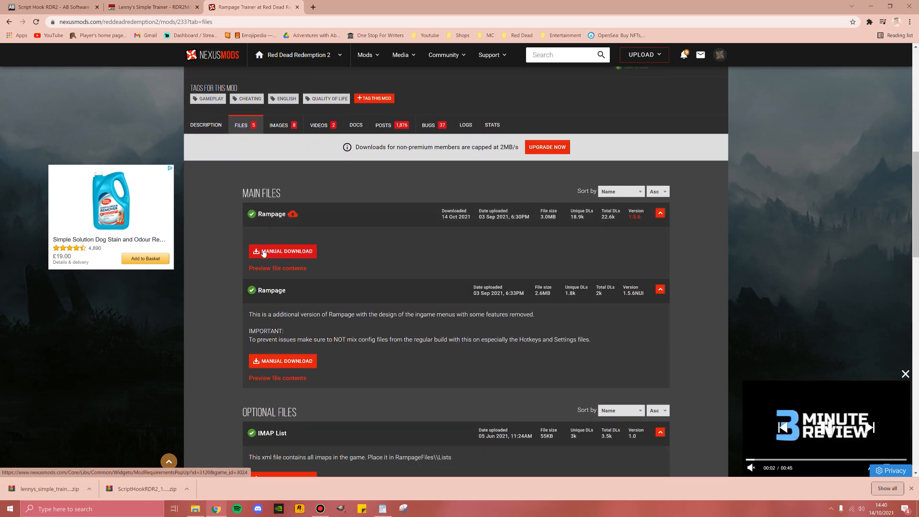
left_click(282, 251)
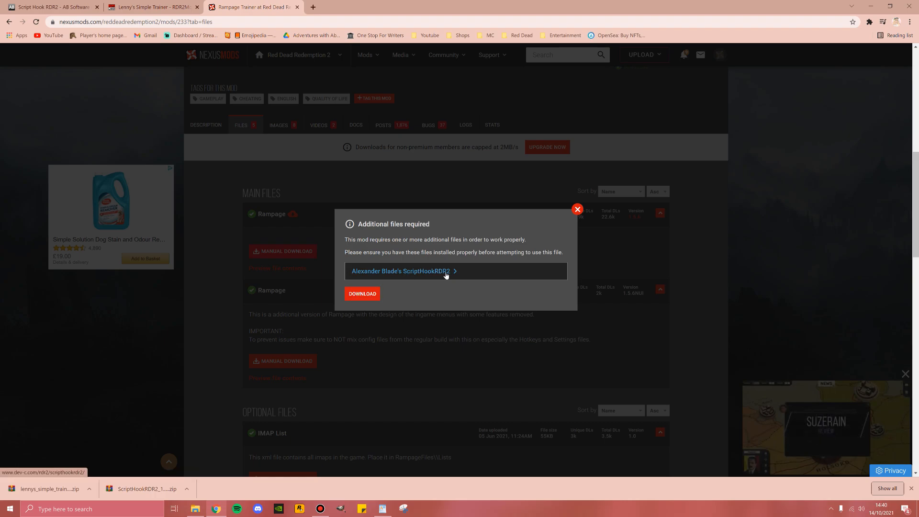
left_click(363, 293)
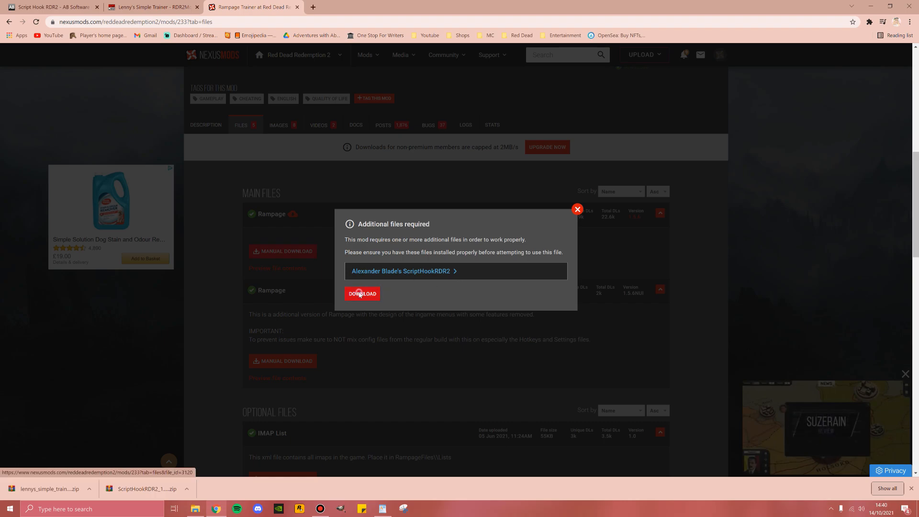
left_click(362, 294)
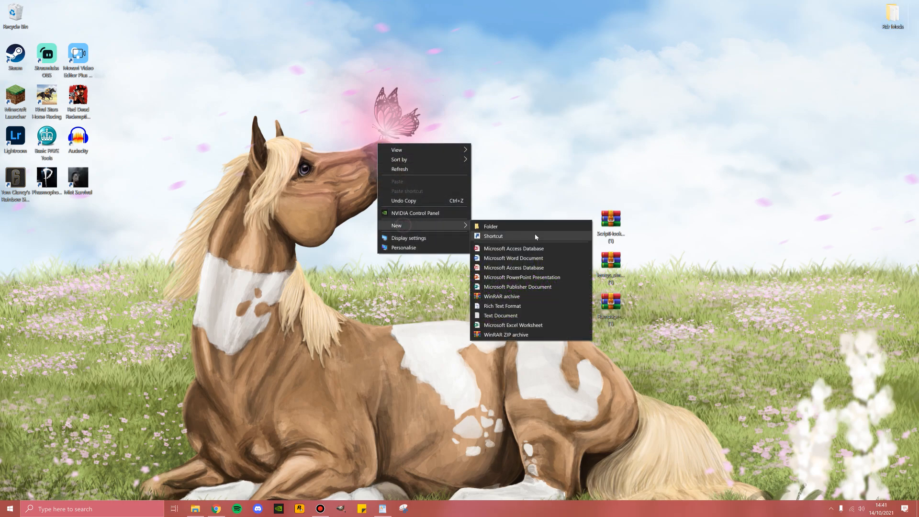
- Create a new desktop folder, then open the ScriptHookRDR2 zip's bin folder in WinRAR
left_click(490, 226)
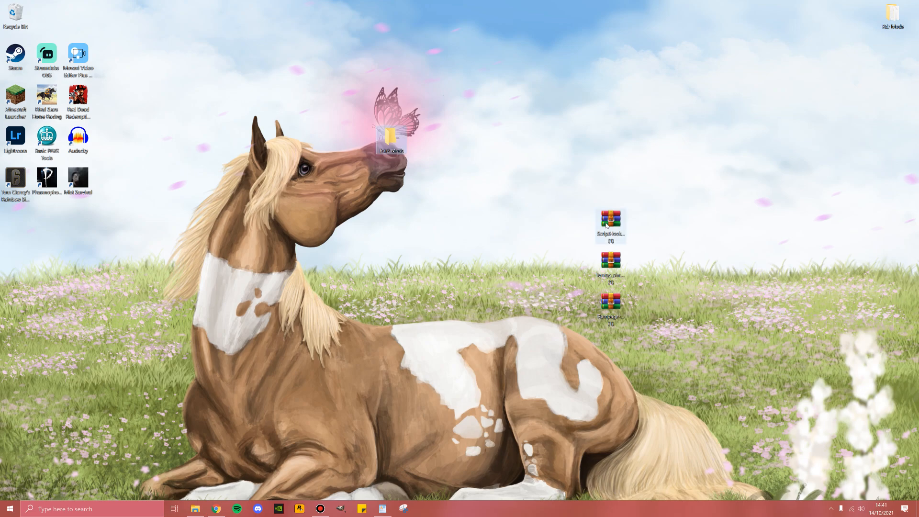
double_click(609, 221)
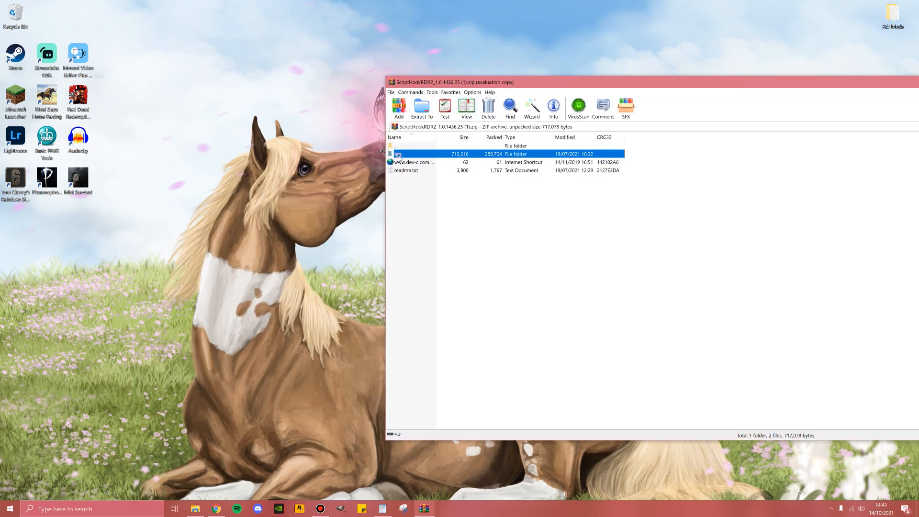
double_click(397, 153)
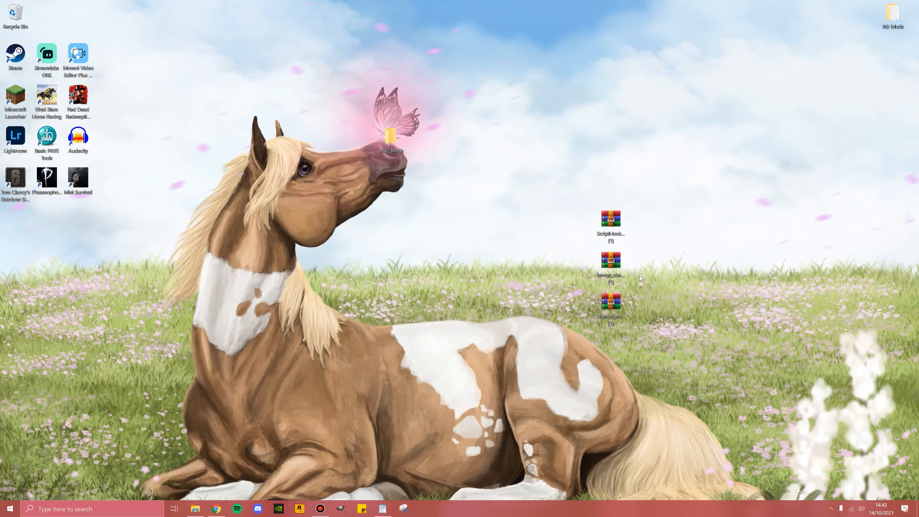
- Open the Lenny's Simple Trainer zip and select everything except readme.txt and license.txt
double_click(609, 260)
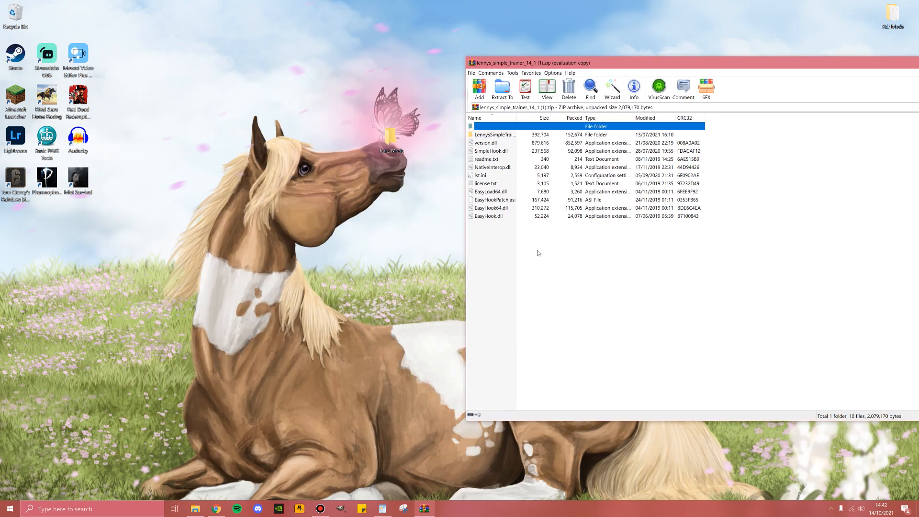
key("ctrl+a")
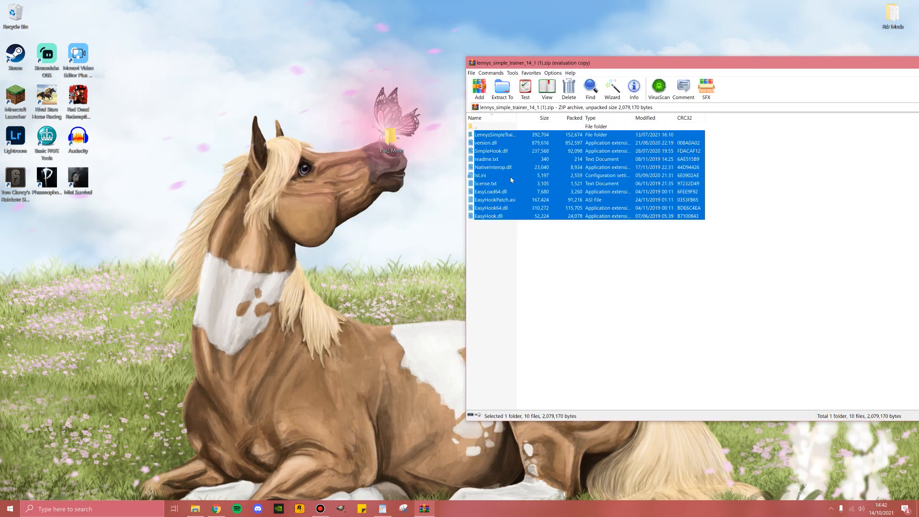
left_click(485, 182)
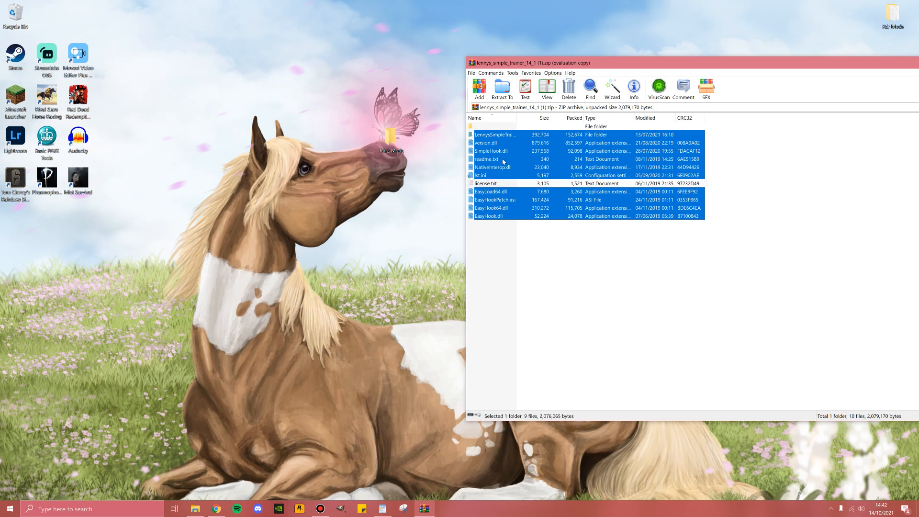
left_click(485, 159)
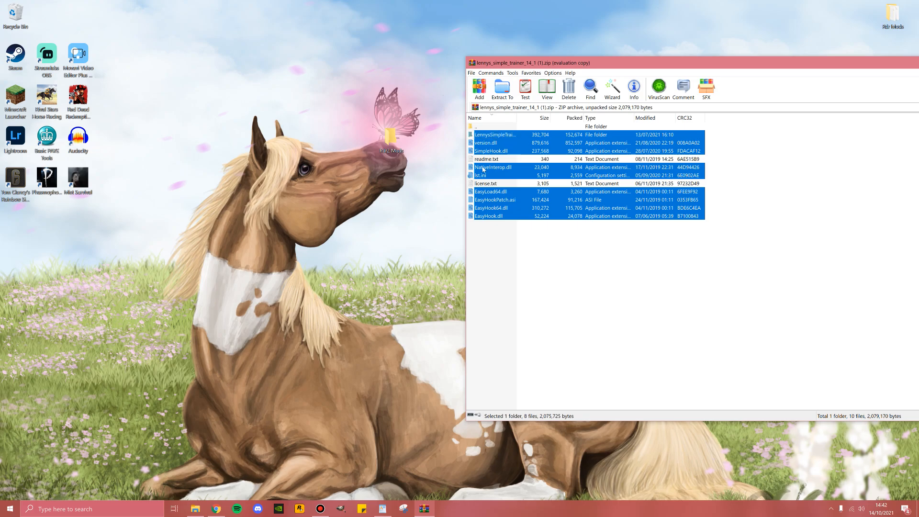
mouse_move(495, 143)
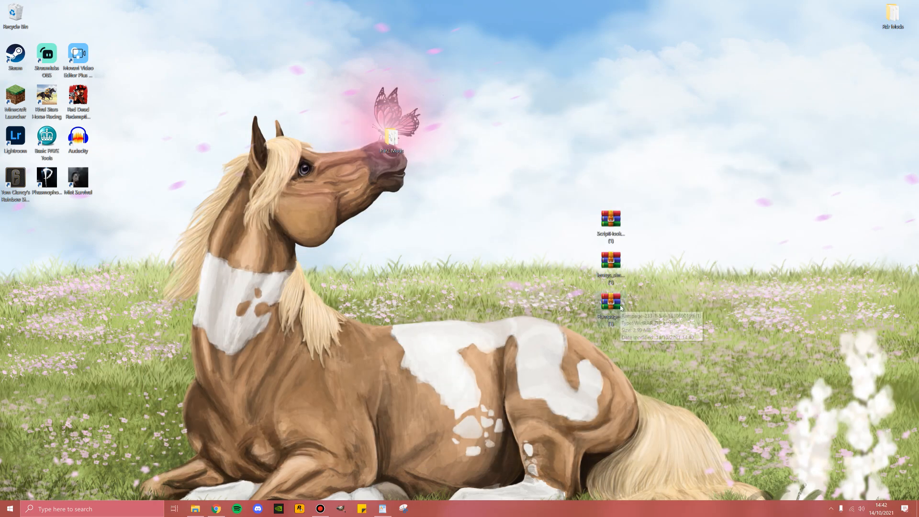
- Open the Rampage zip's Rampage_1.0.1436.26 folder and select RampageFiles and Rampage.asi
double_click(609, 302)
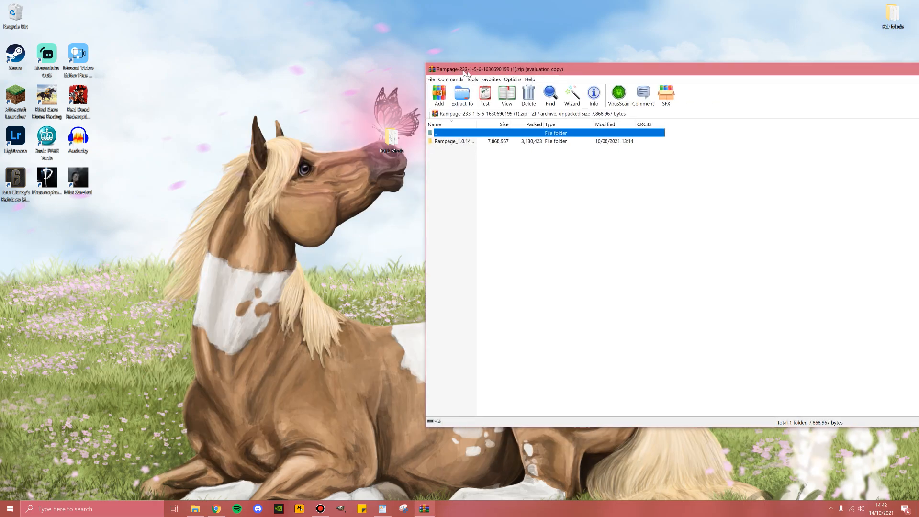
double_click(455, 140)
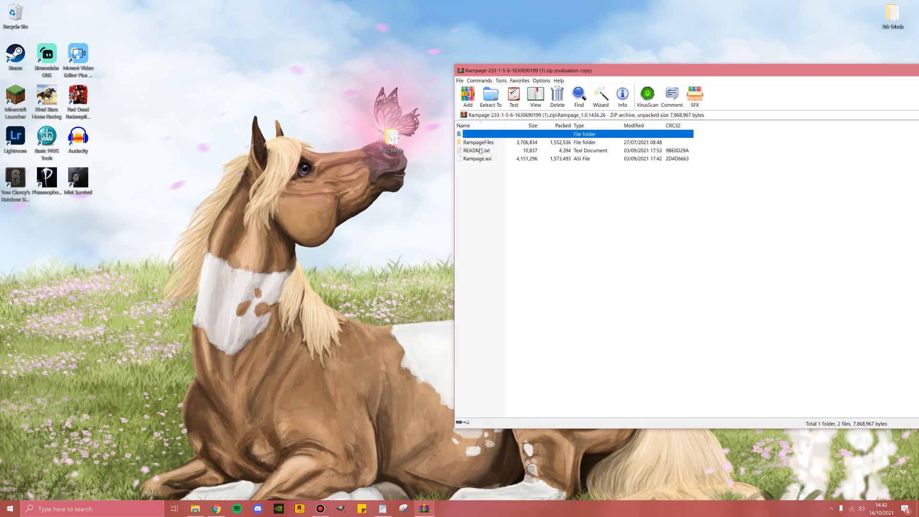
left_click(478, 141)
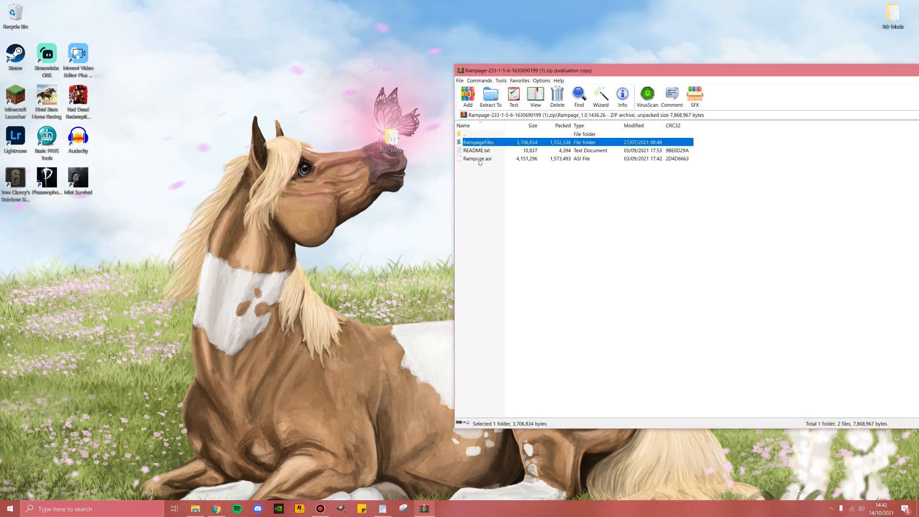
left_click(477, 159)
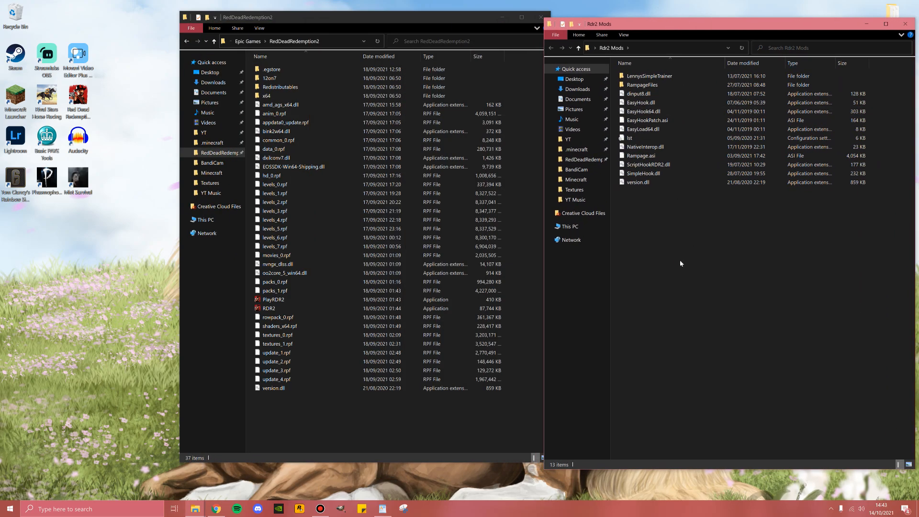
- Select all 13 Rdr2 Mods items and paste them into the RedDeadRedemption2 folder
key("ctrl+a")
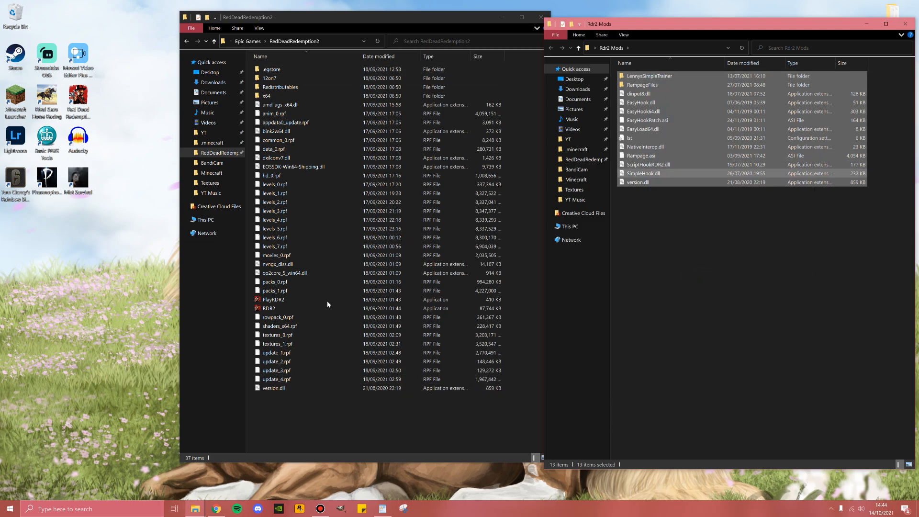
left_click(311, 412)
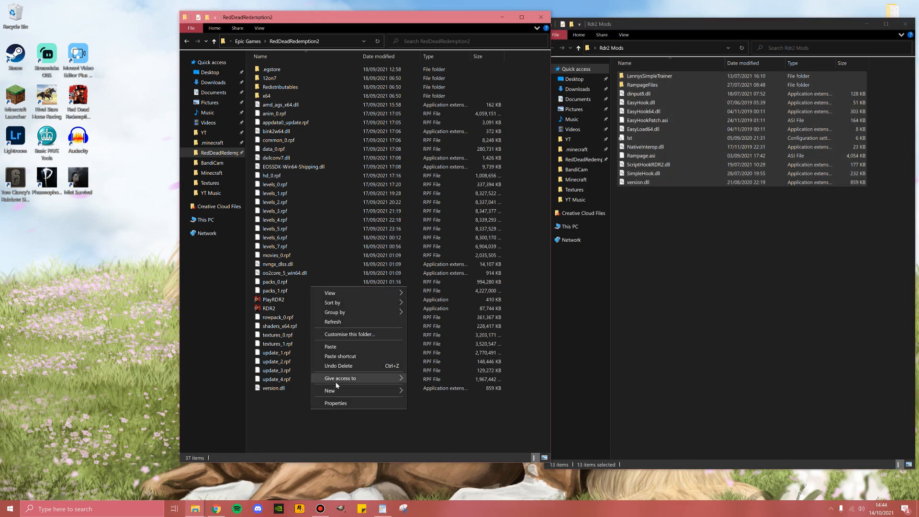
mouse_move(331, 347)
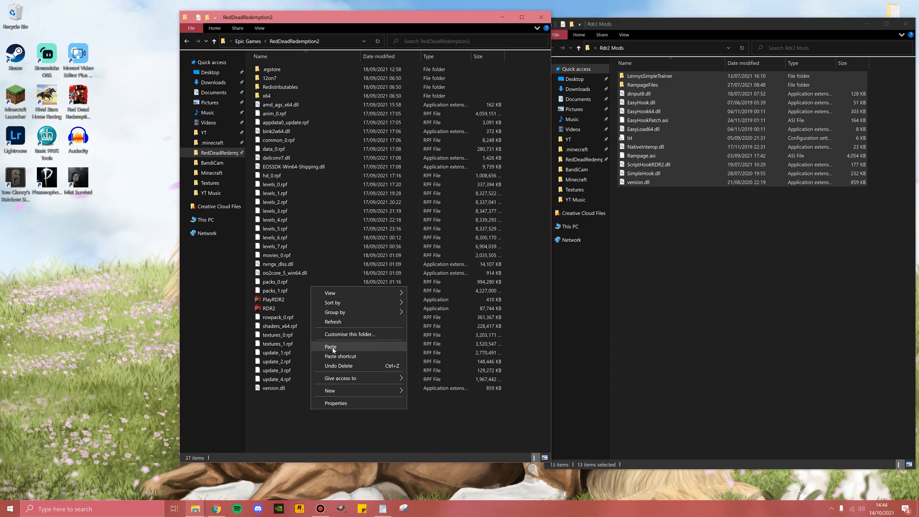
left_click(332, 347)
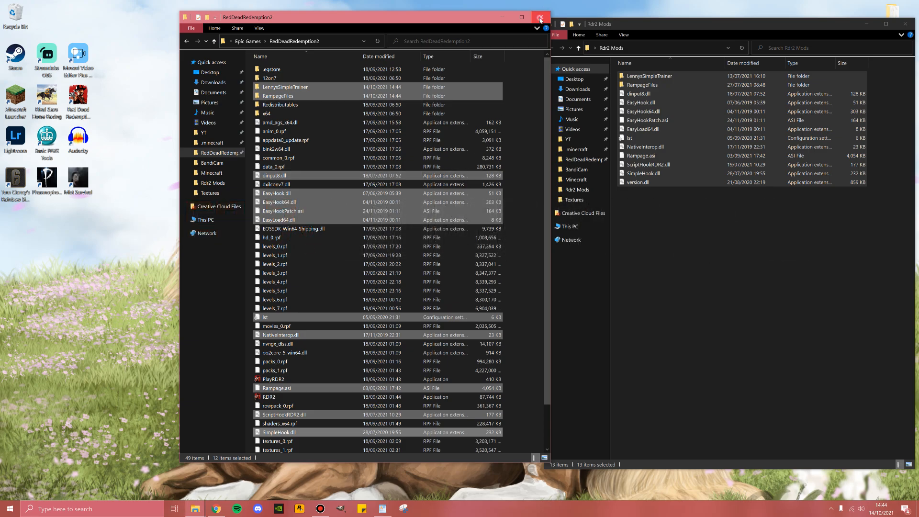
- Close the game folder window and launch Red Dead Redemption 2 from its desktop shortcut
left_click(539, 18)
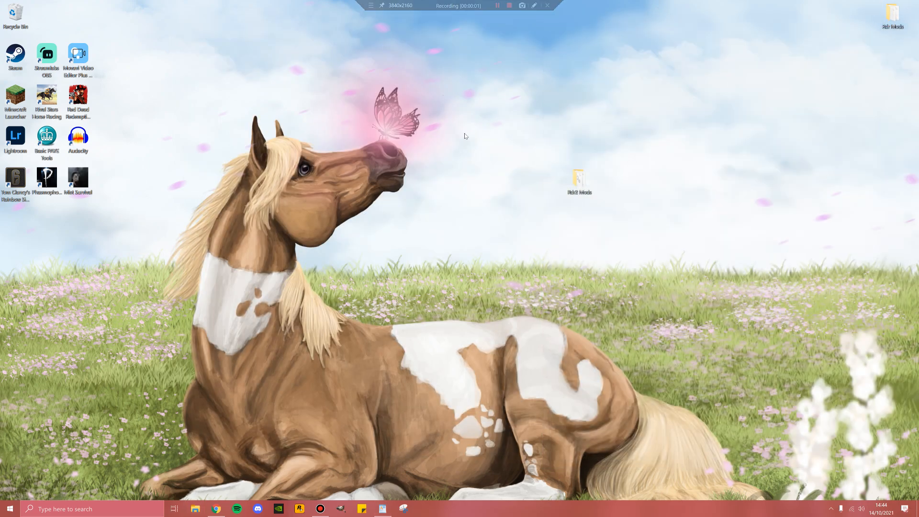
left_click(78, 104)
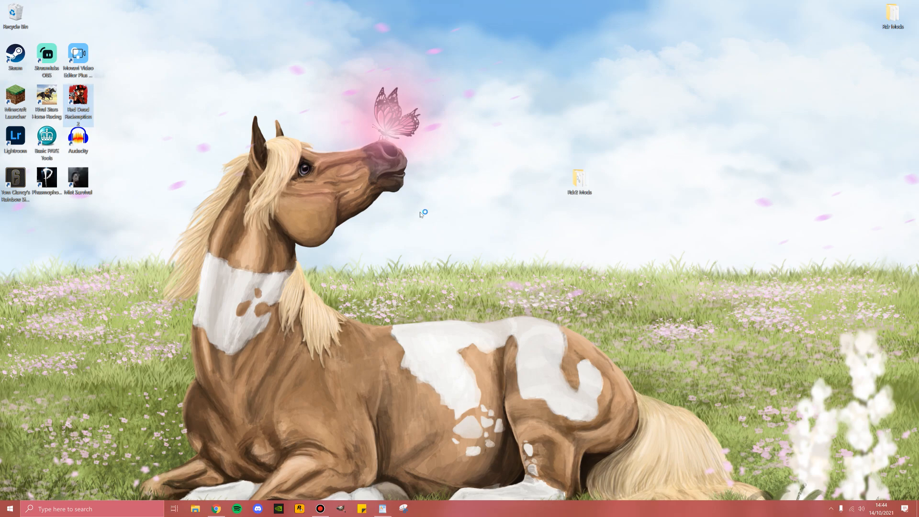
double_click(77, 100)
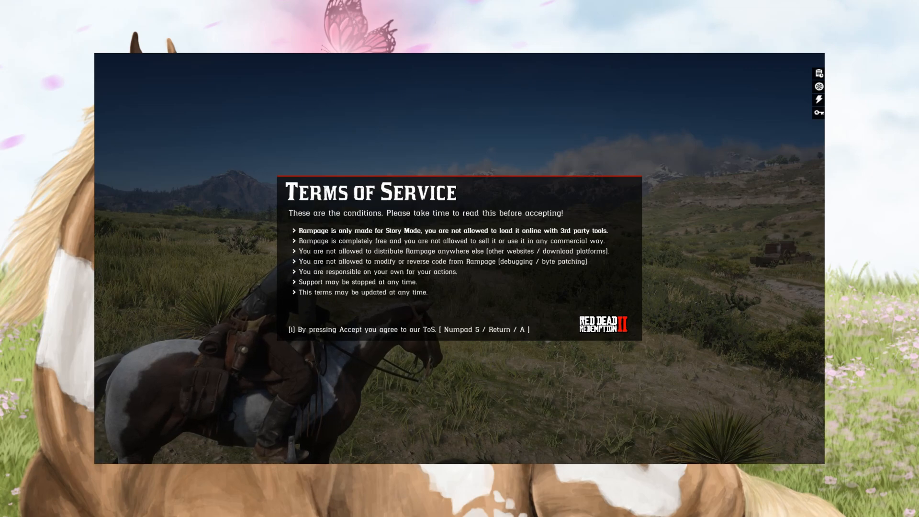
- Accept Rampage's terms of service so its home menu lists Player, Horse and Weapon
key("Return")
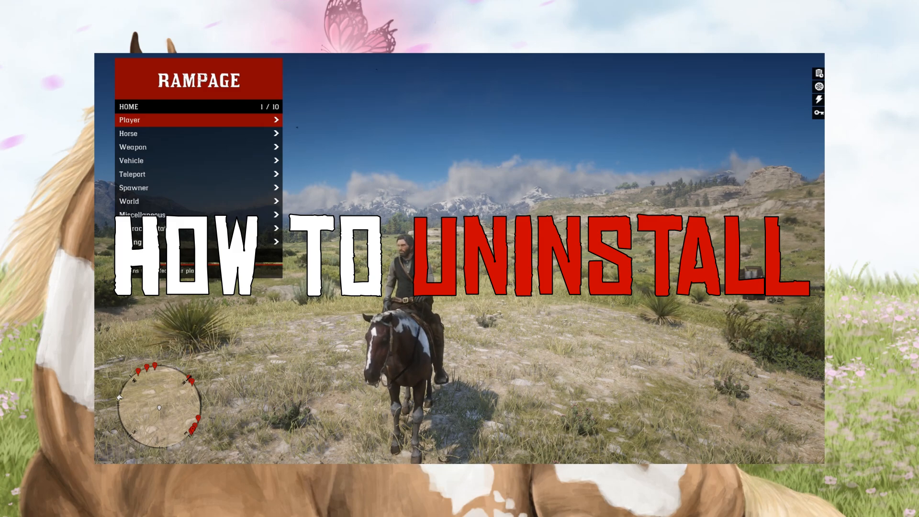
- Exit the game, open the Red Dead Redemption 2 Base Files screenshot, and trim the game folder to 37 items
key("Escape")
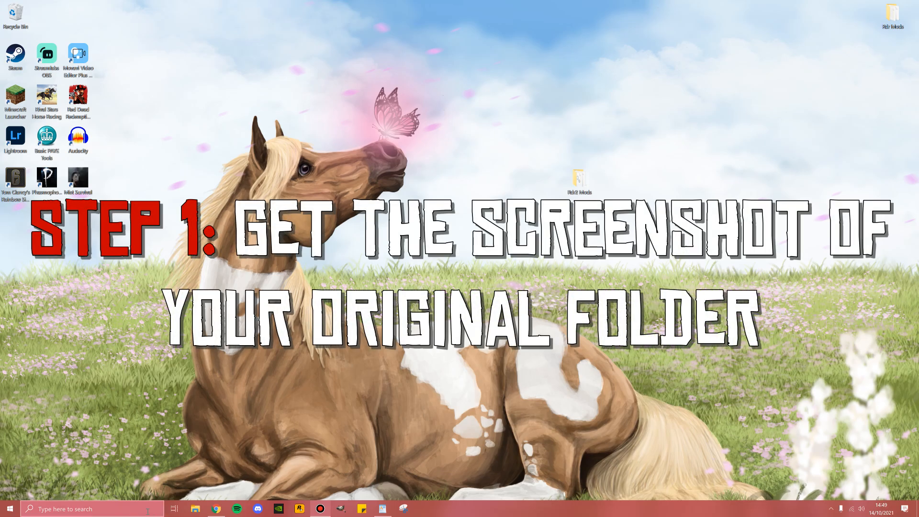
left_click(193, 508)
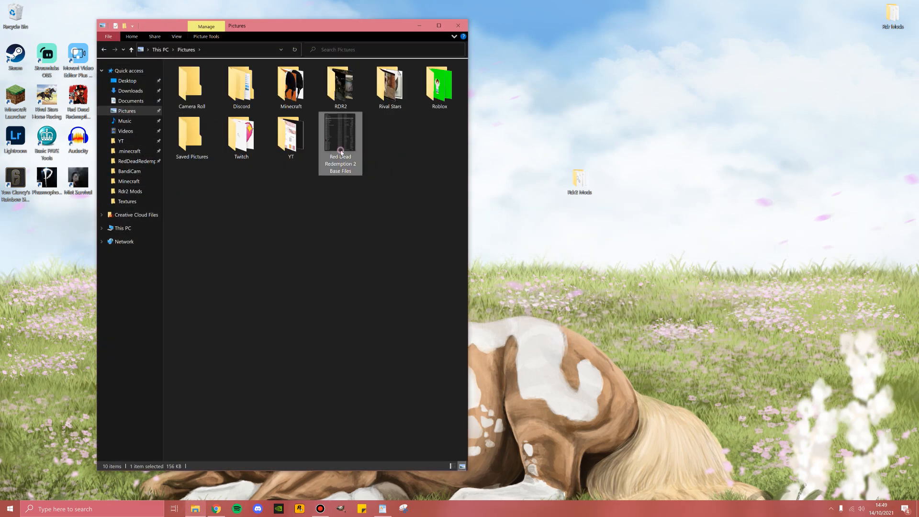
double_click(339, 142)
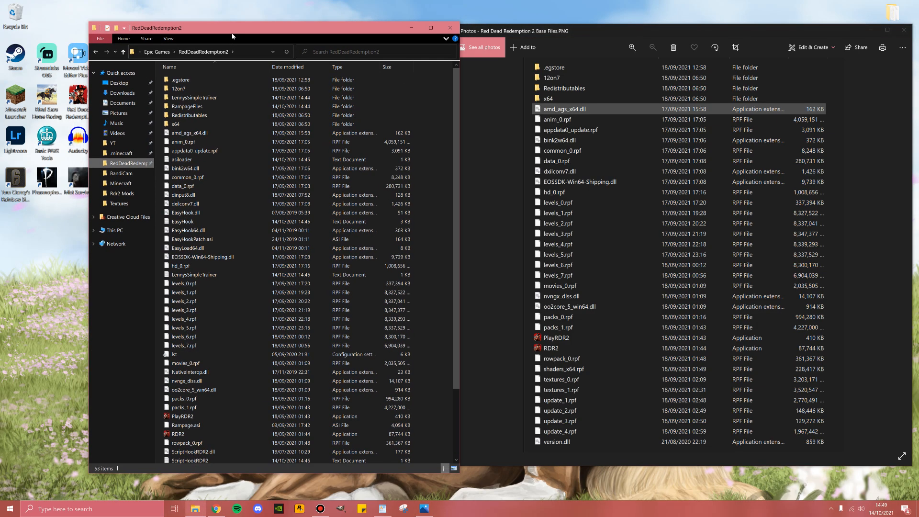
left_click(188, 177)
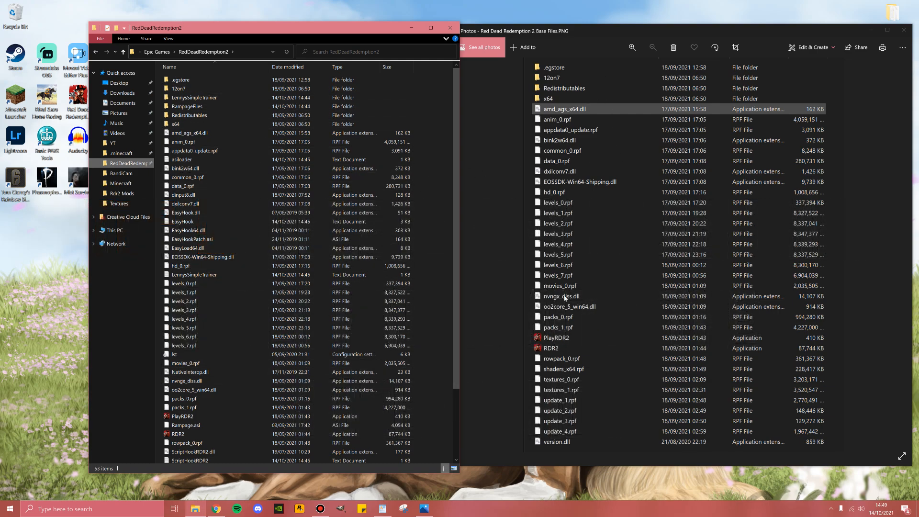
mouse_move(198, 97)
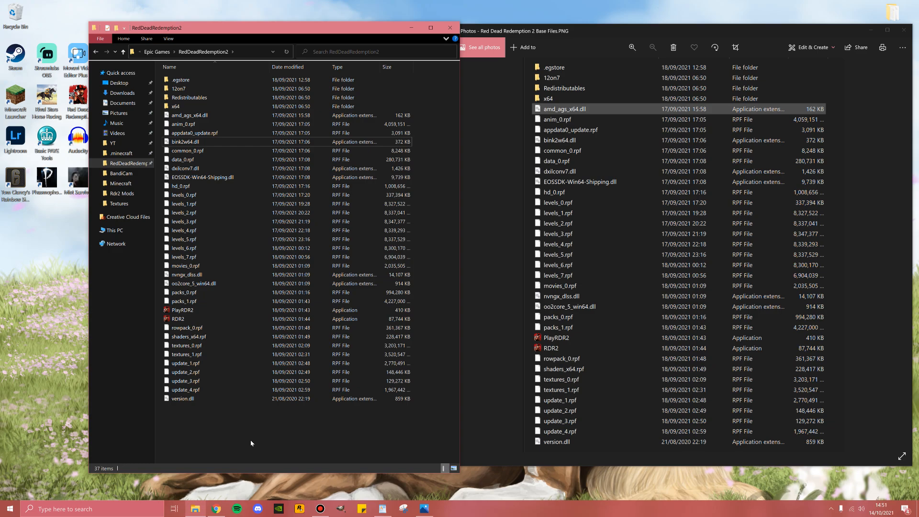
left_click(181, 310)
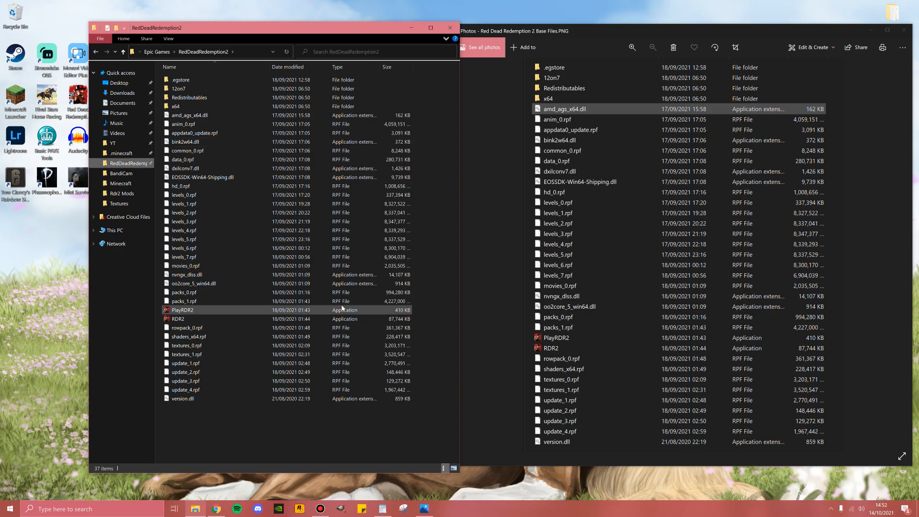